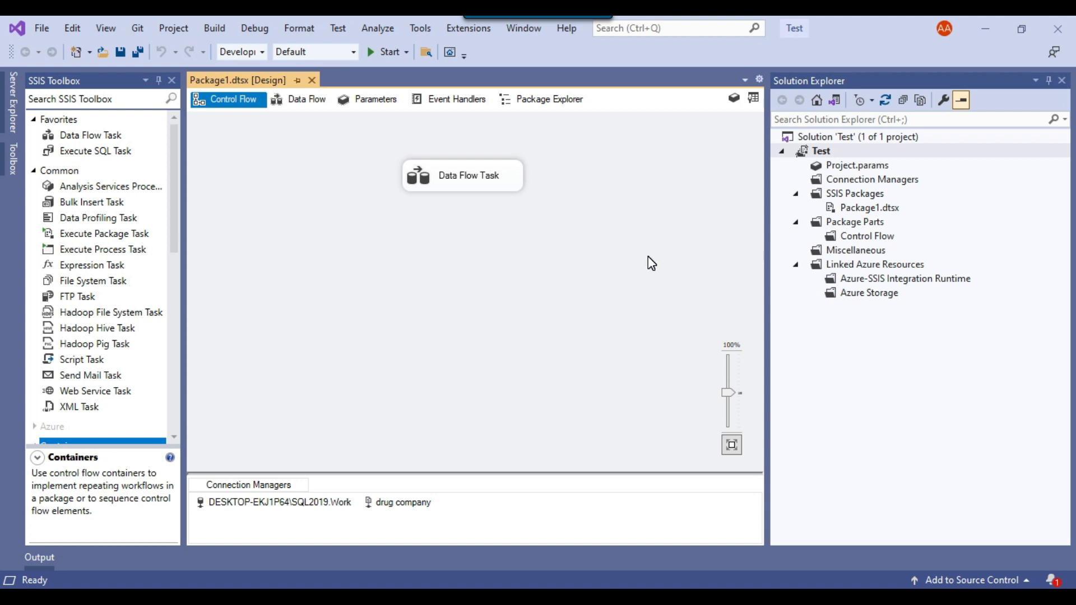
Step: Review the built-in Other Sources in the SSIS Toolbox: ADO NET, CDC, Flat File, XML and Raw File Source
click(306, 99)
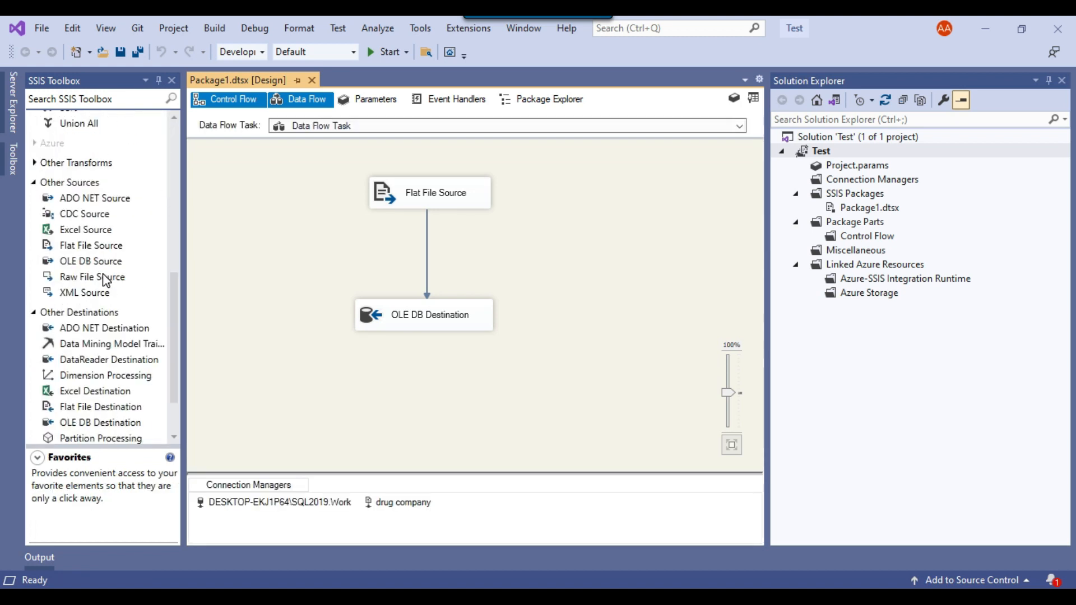
mouse_move(101, 235)
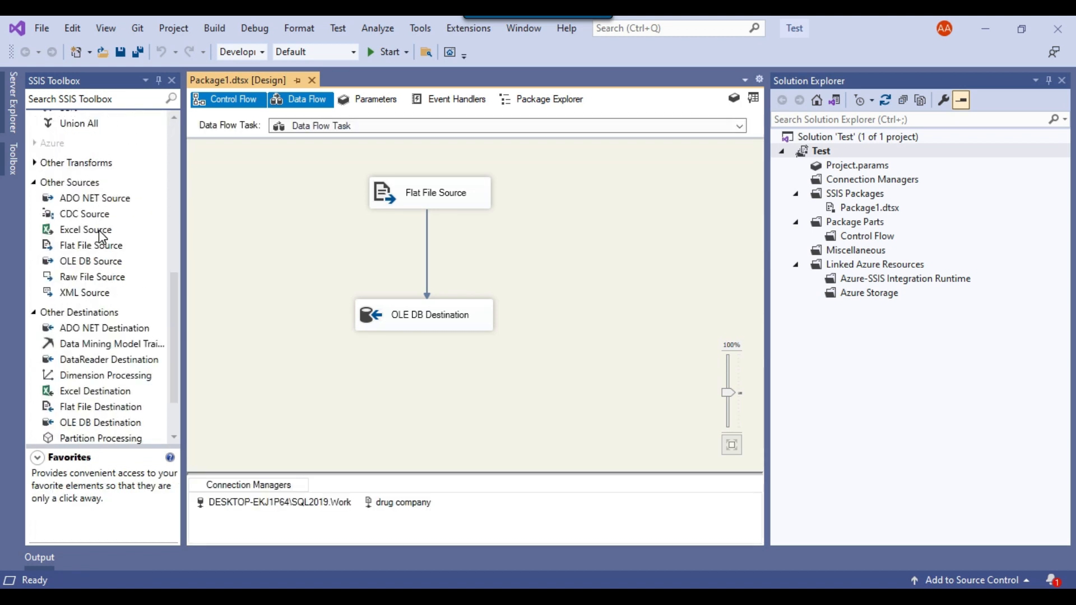
click(95, 197)
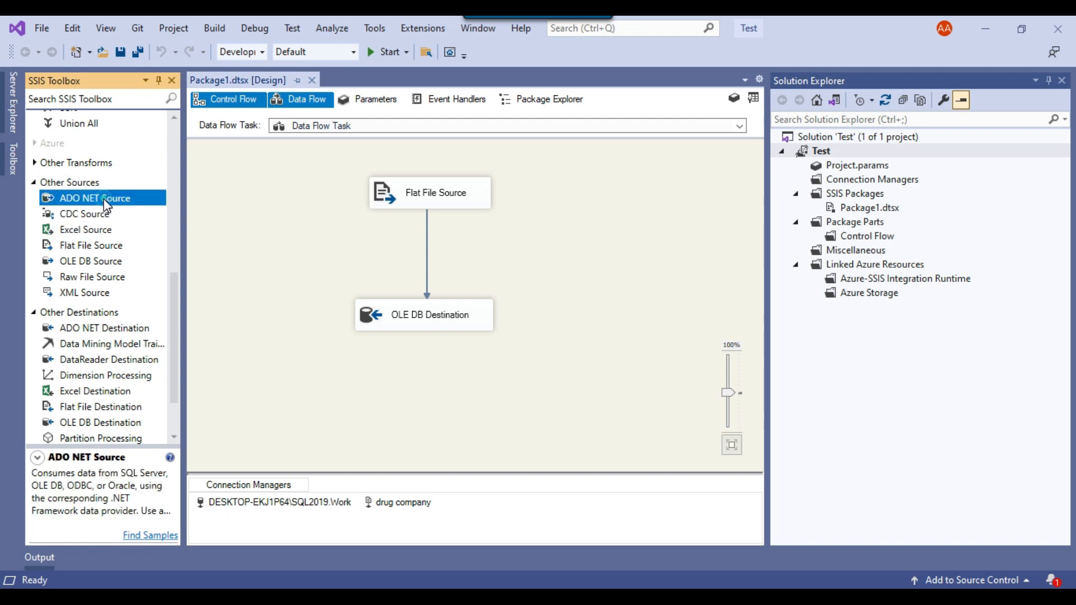
click(84, 213)
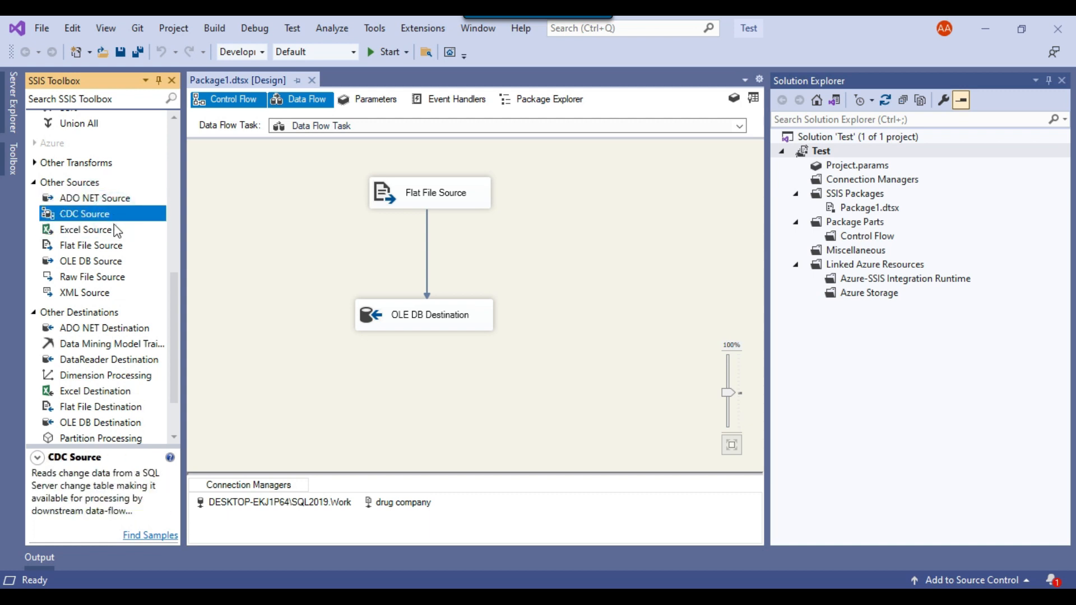
click(91, 246)
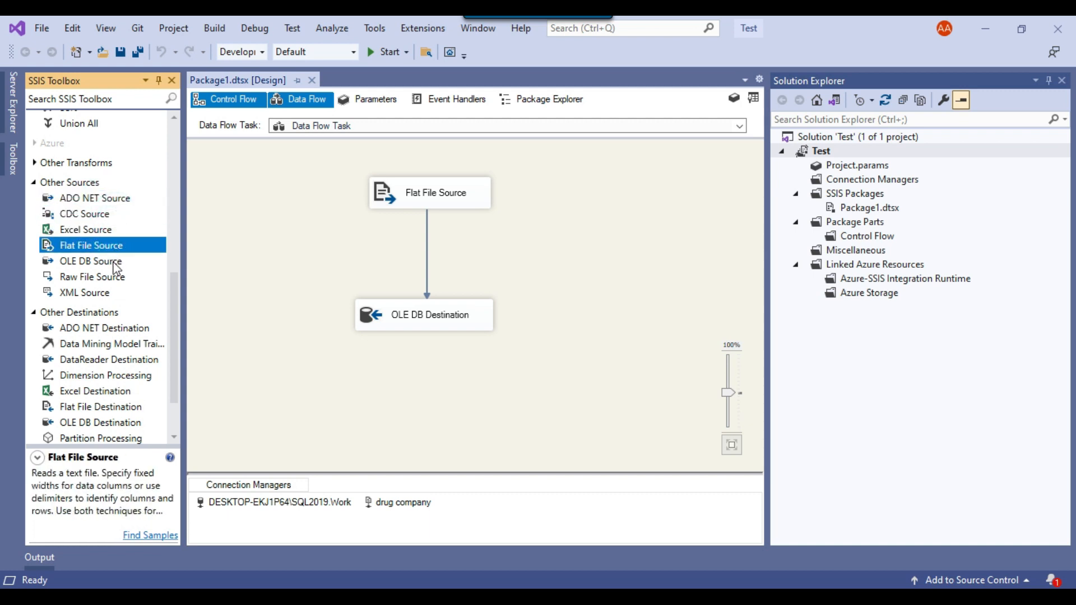
click(84, 293)
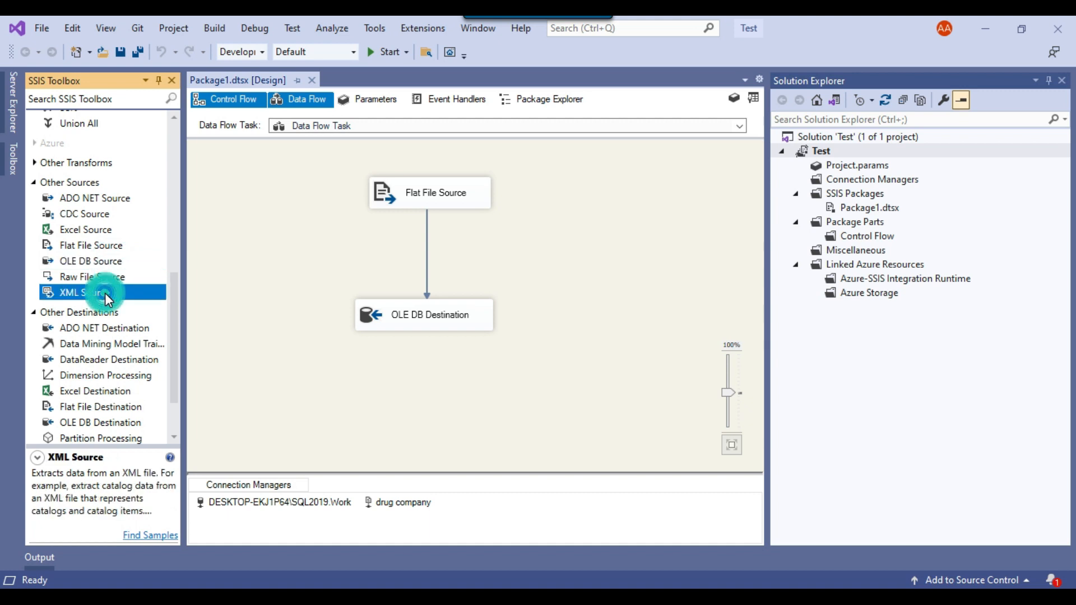
click(93, 277)
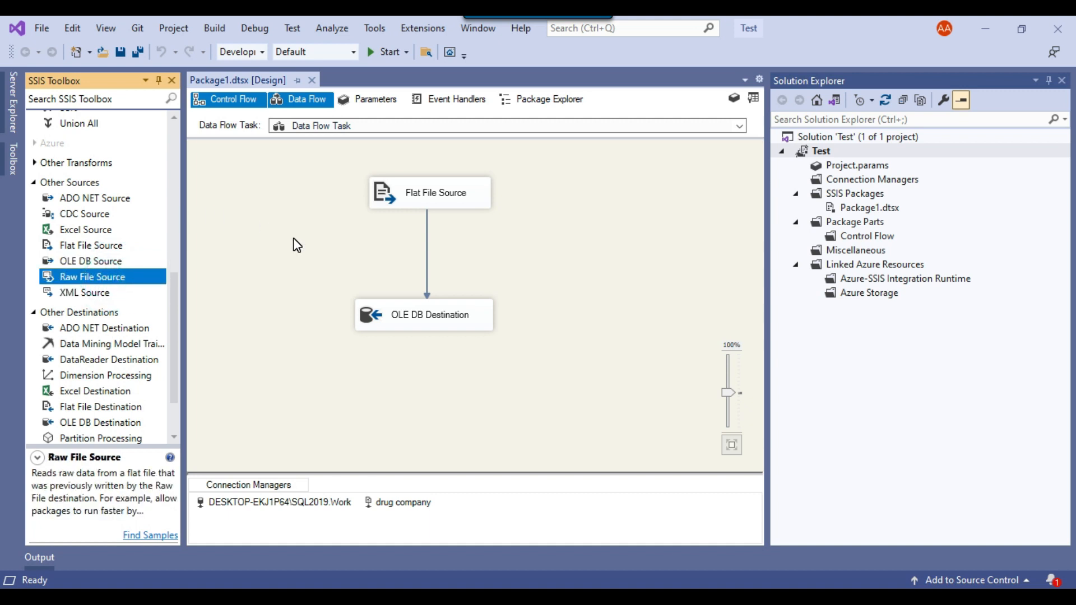
scroll(down, 3)
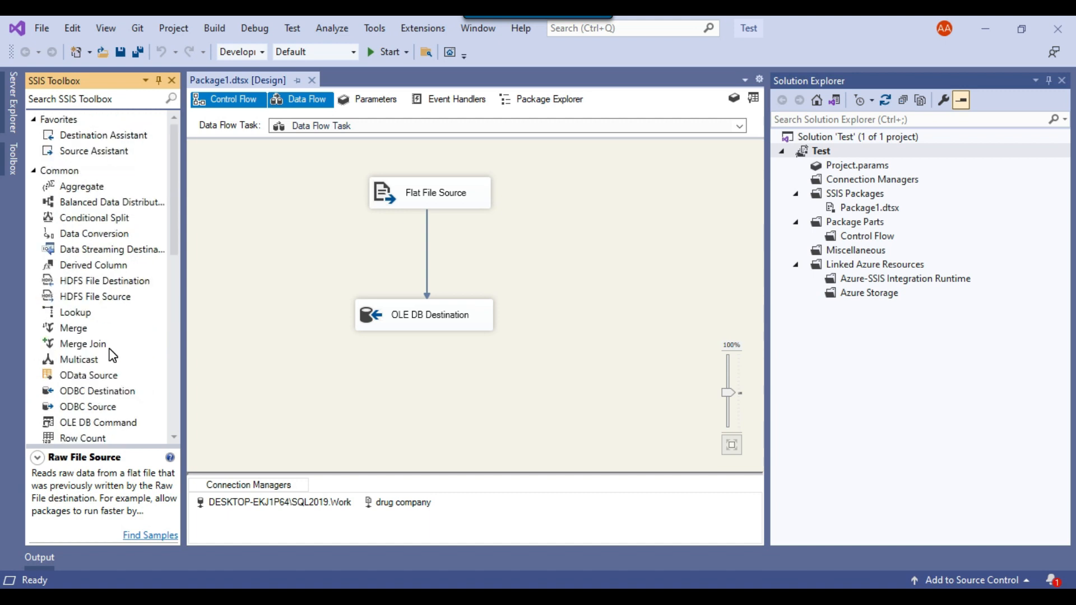
mouse_move(107, 330)
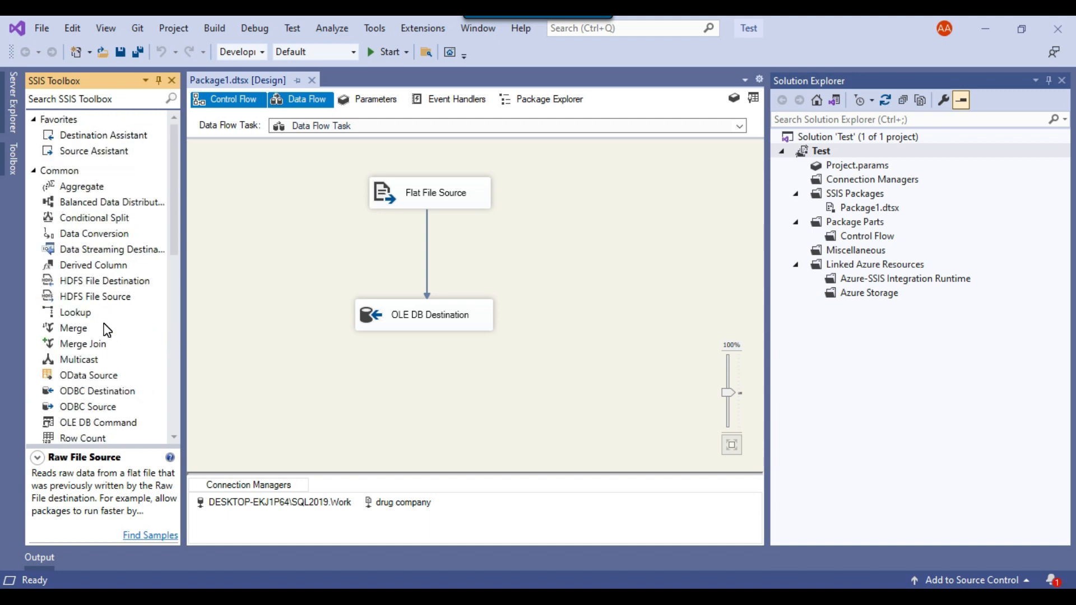
mouse_move(198, 137)
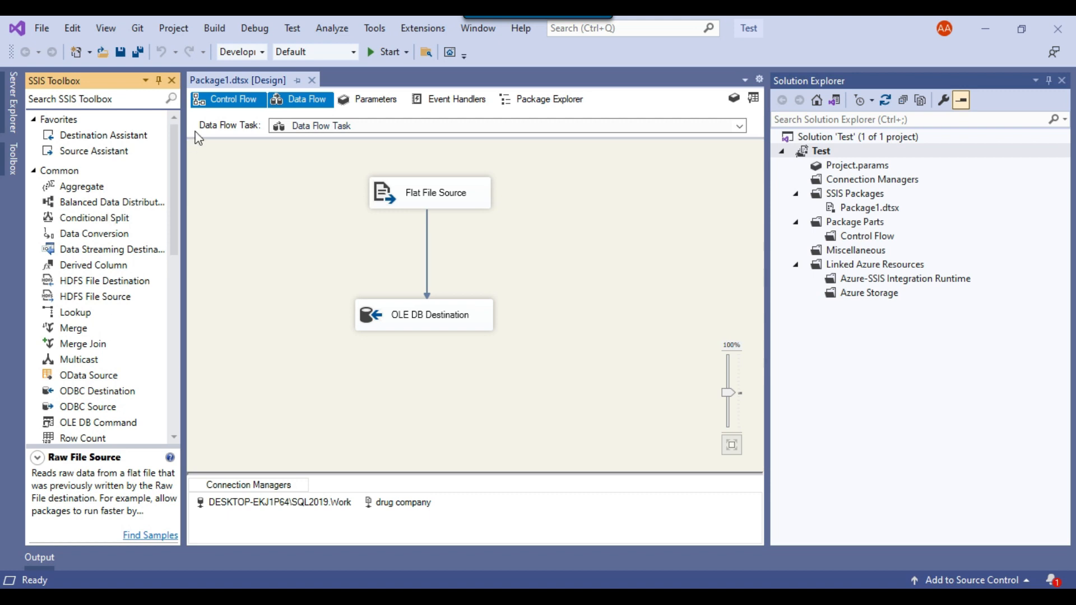
Step: Return to the control flow and review the File System, Data Flow and Hadoop Hive tasks
click(234, 99)
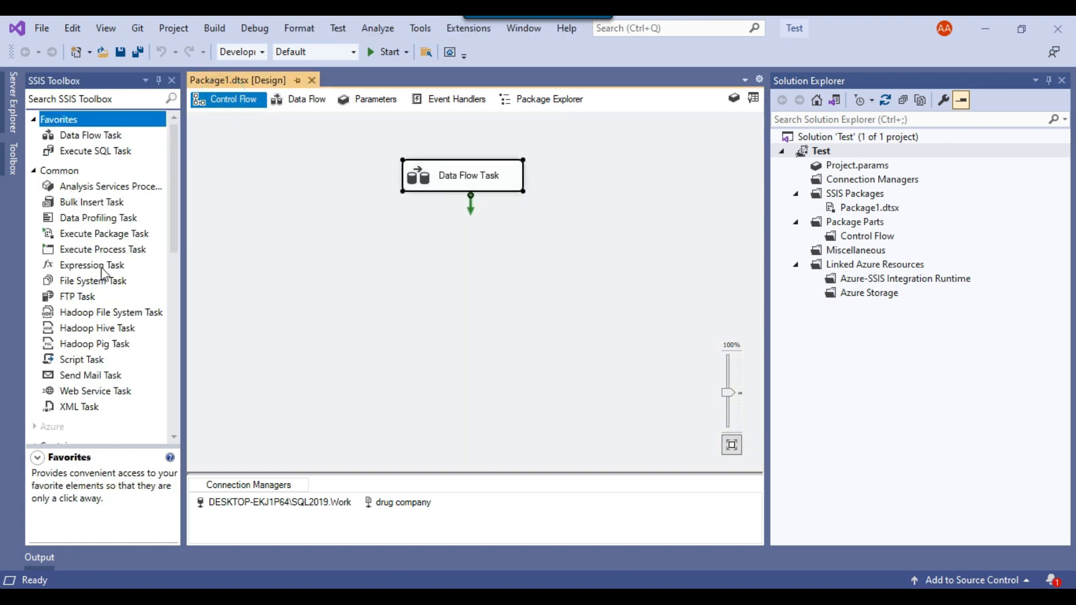
click(93, 281)
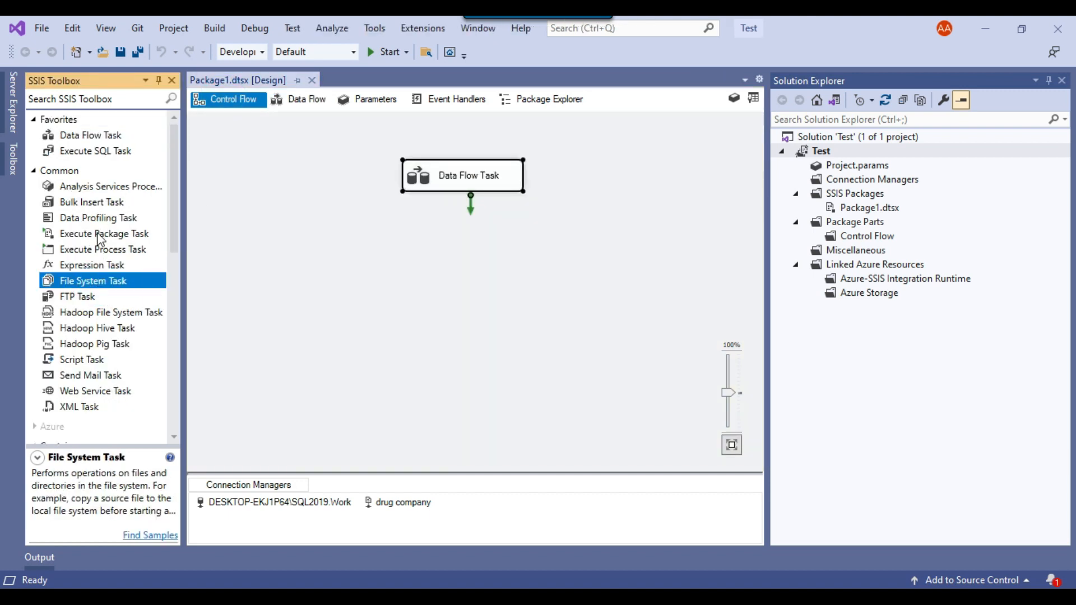
click(91, 135)
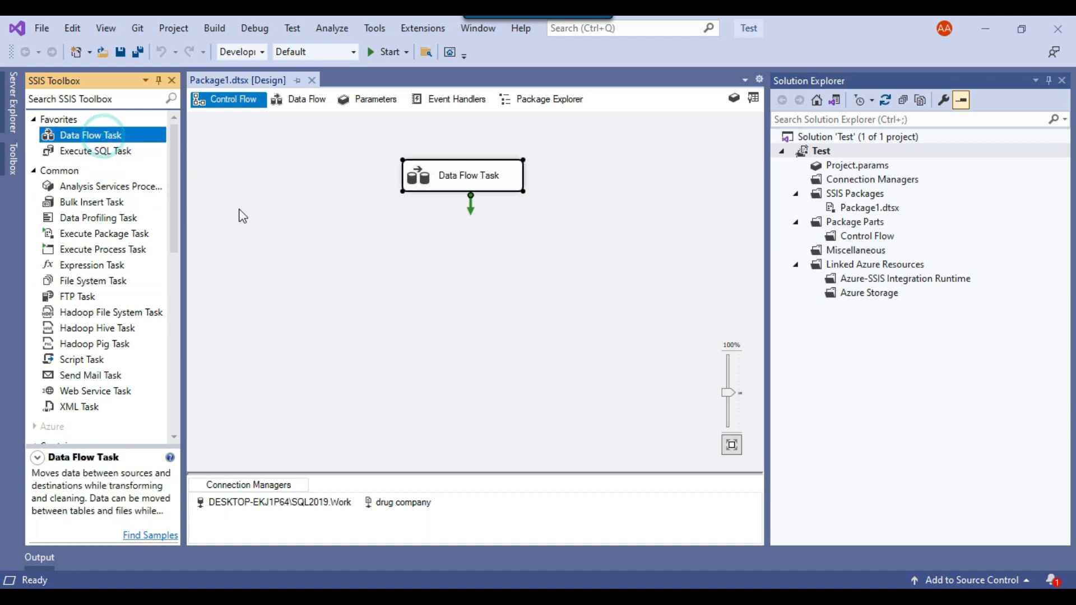
mouse_move(106, 342)
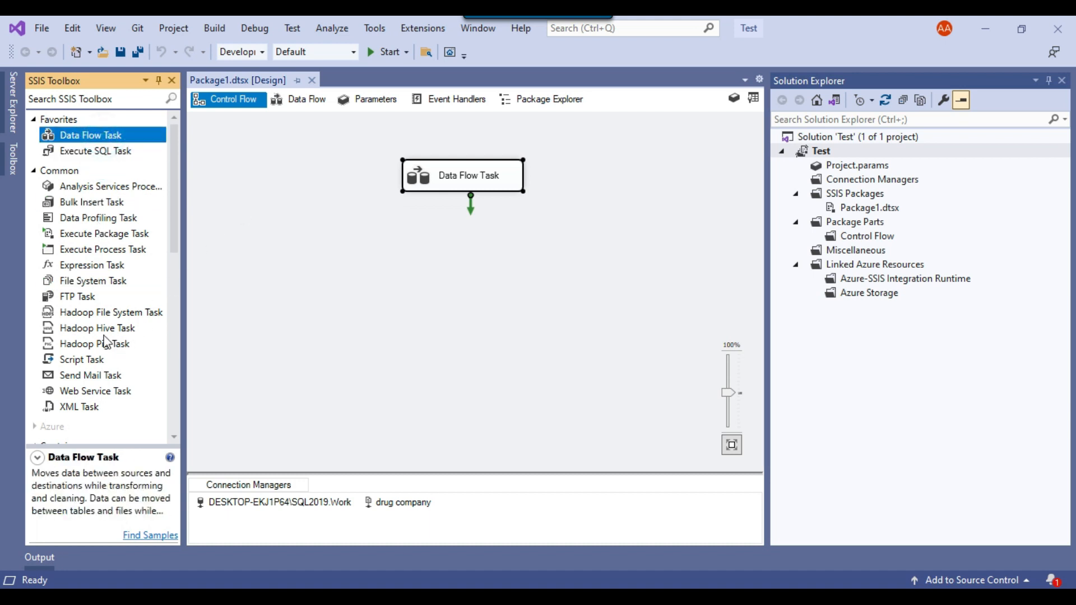
click(97, 343)
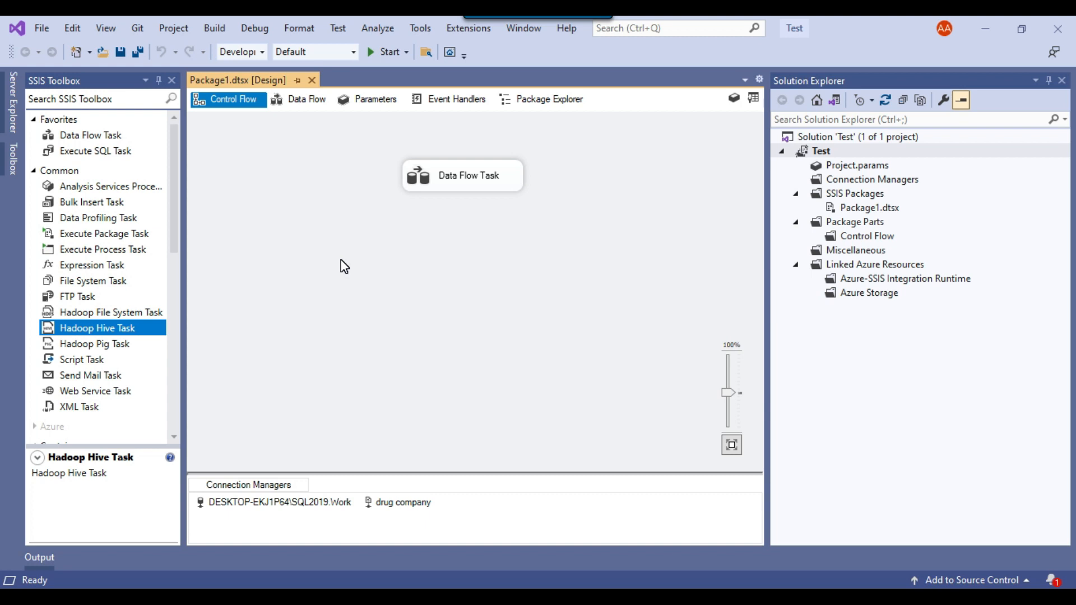
mouse_move(145, 235)
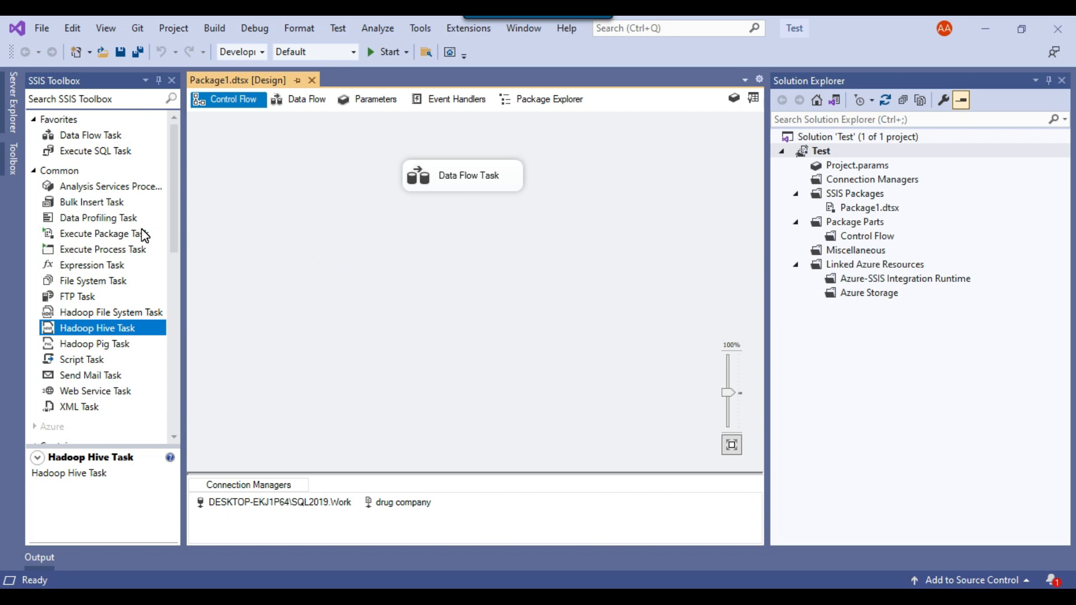
Step: Browse further down the Control Flow task list and review the FTP Task description
scroll(down, 3)
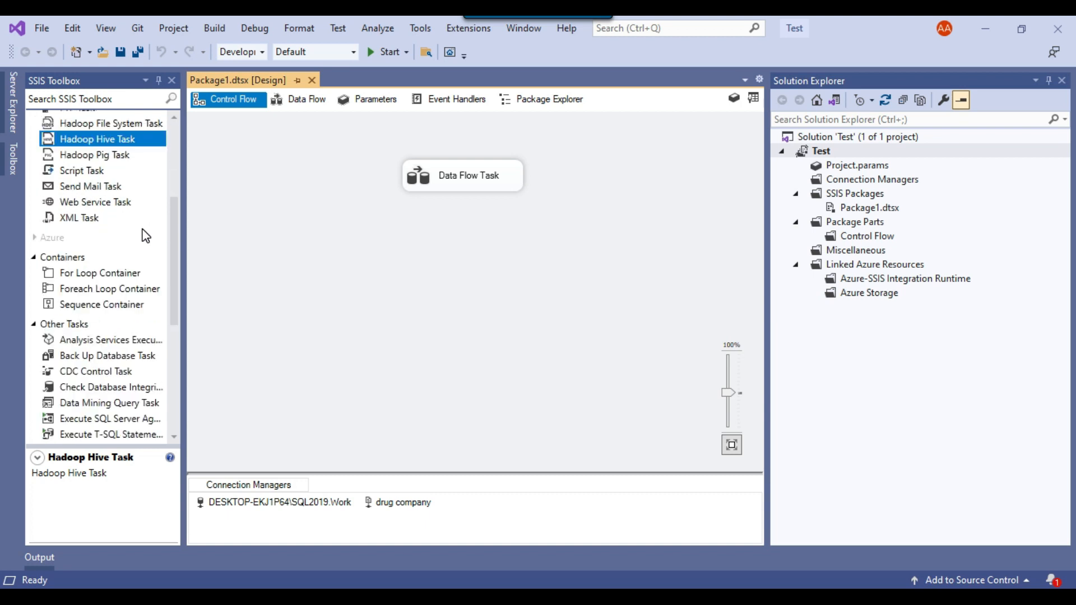
scroll(down, 3)
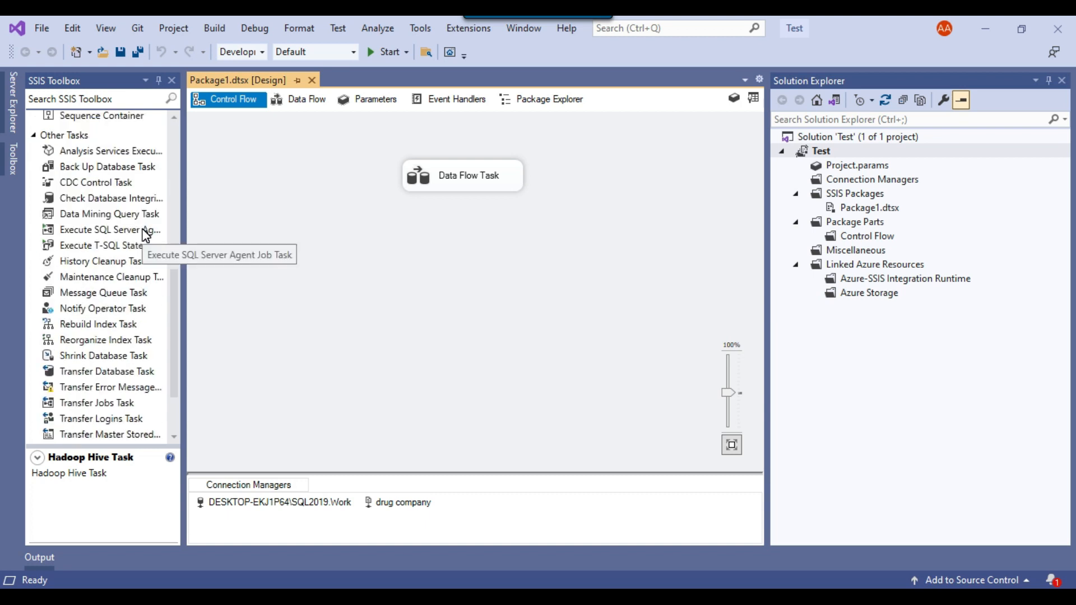
mouse_move(327, 248)
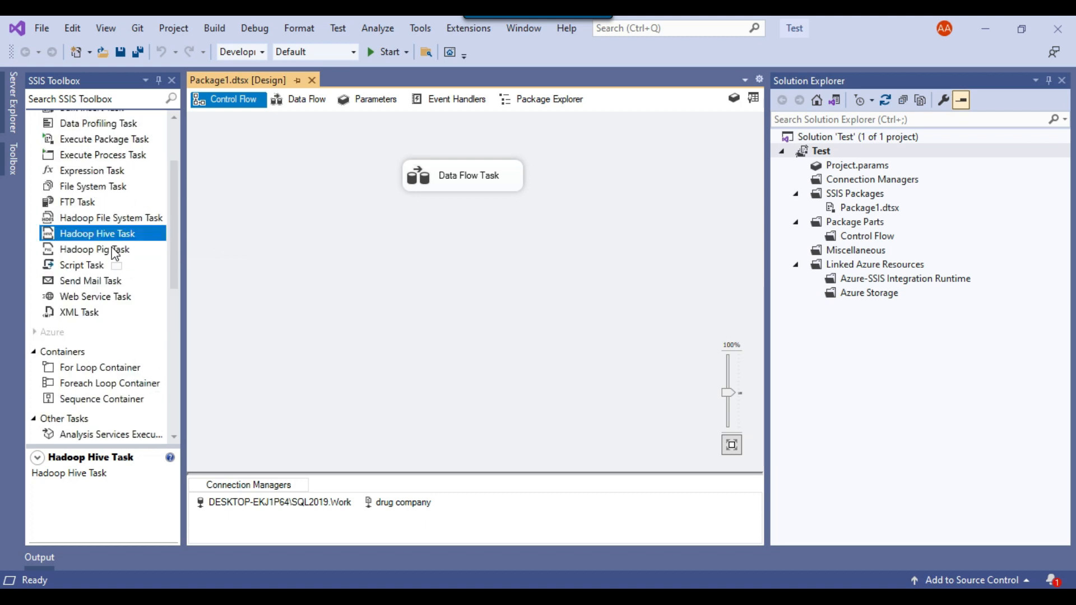
scroll(up, 3)
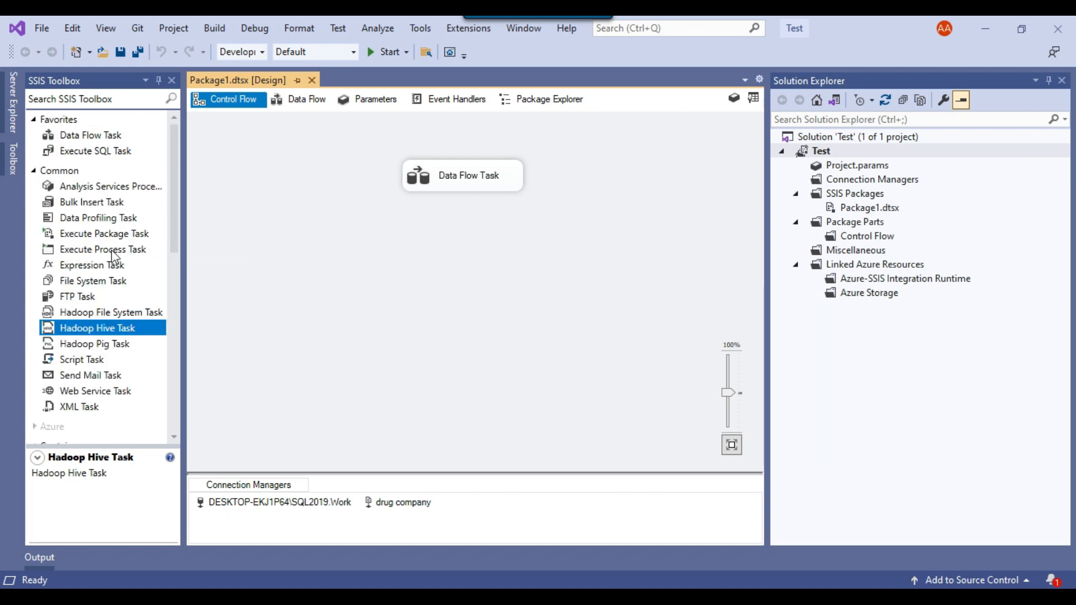
click(77, 296)
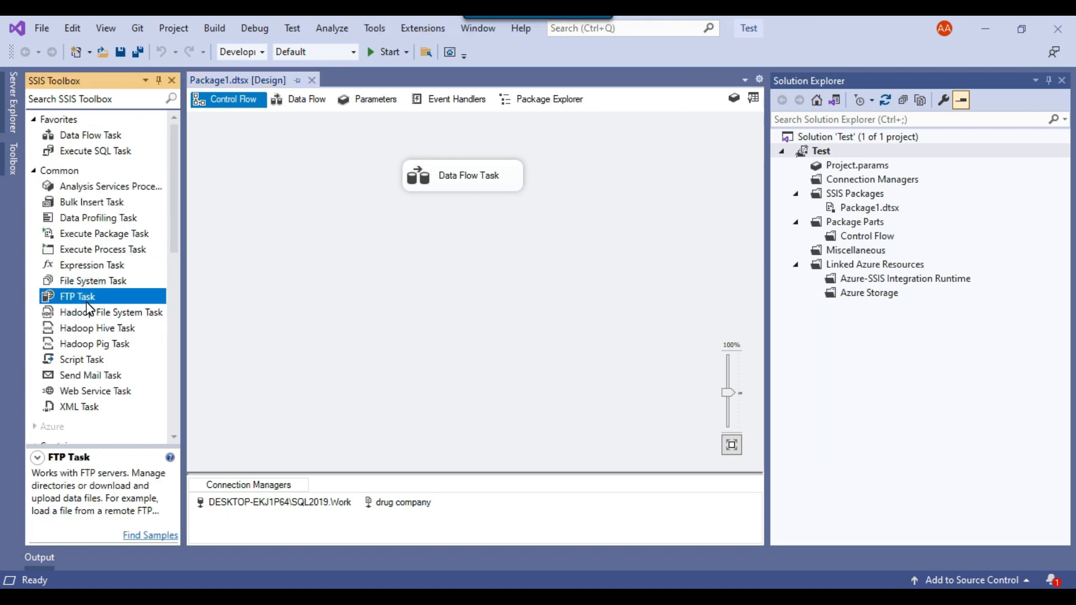
mouse_move(246, 293)
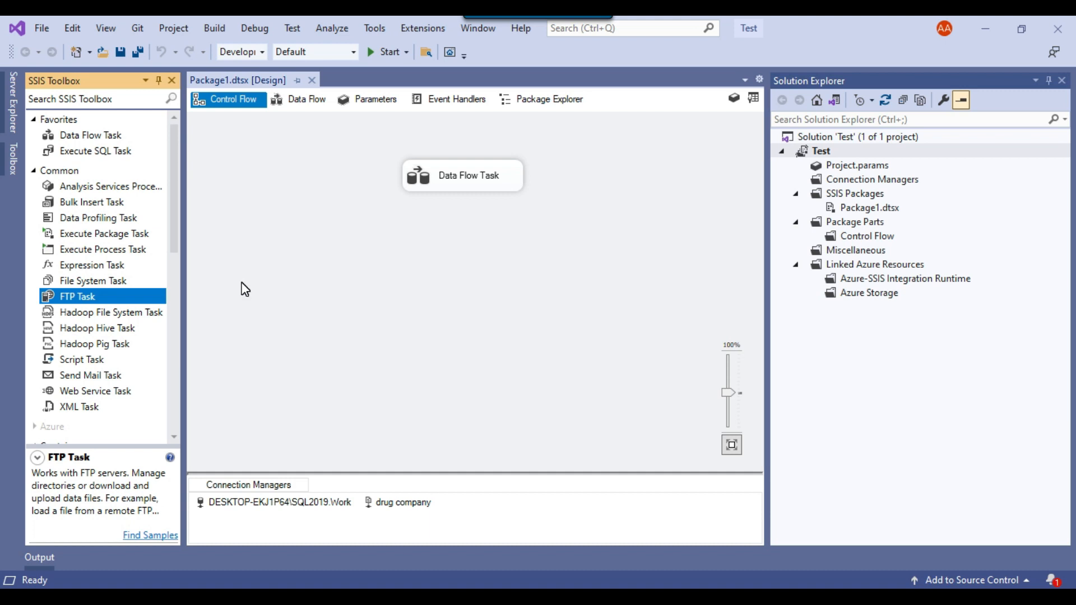
mouse_move(278, 289)
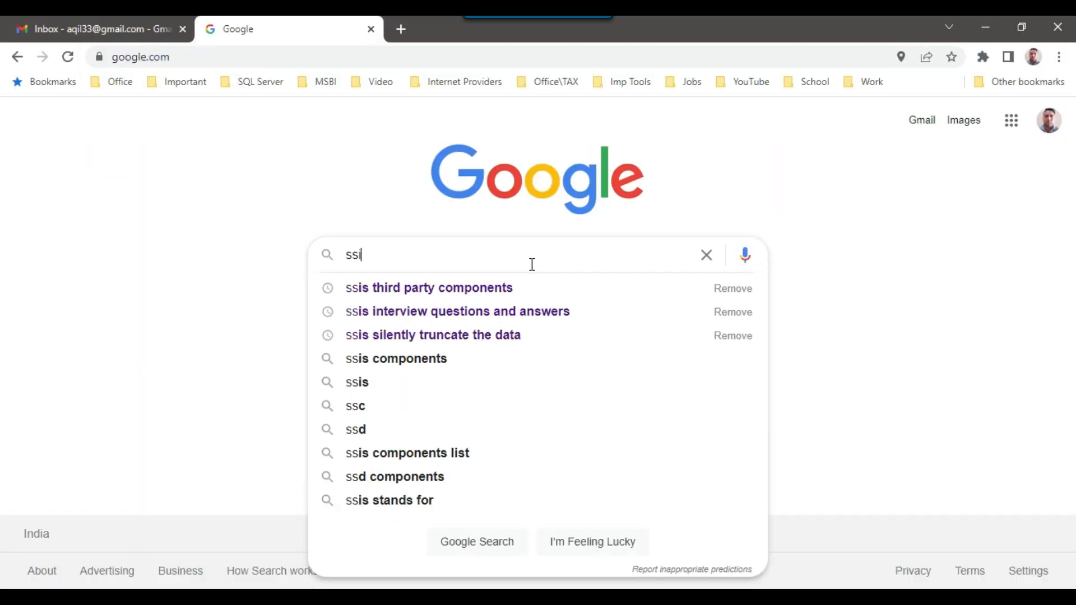
Step: Search Google for 'ssis third party components' and open the sponsored ZappySys SSIS PowerPack result
click(429, 288)
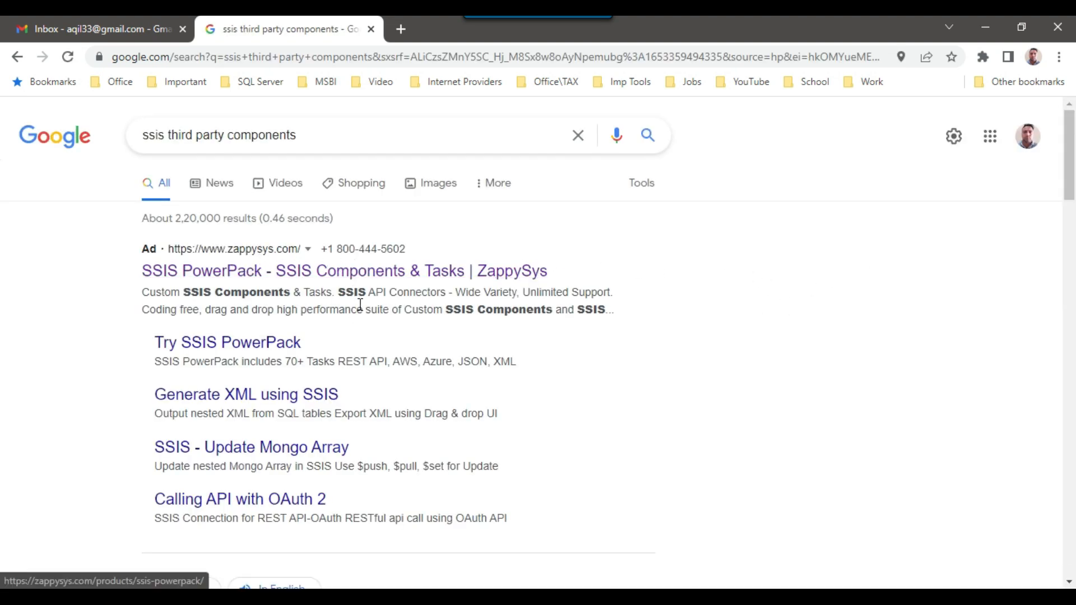
click(344, 270)
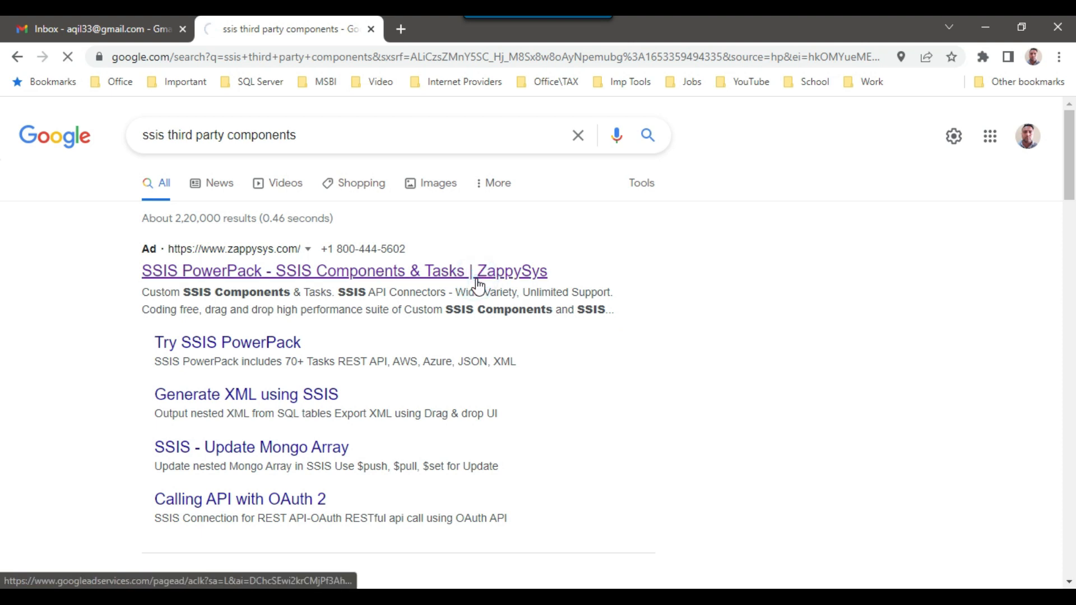
mouse_move(736, 291)
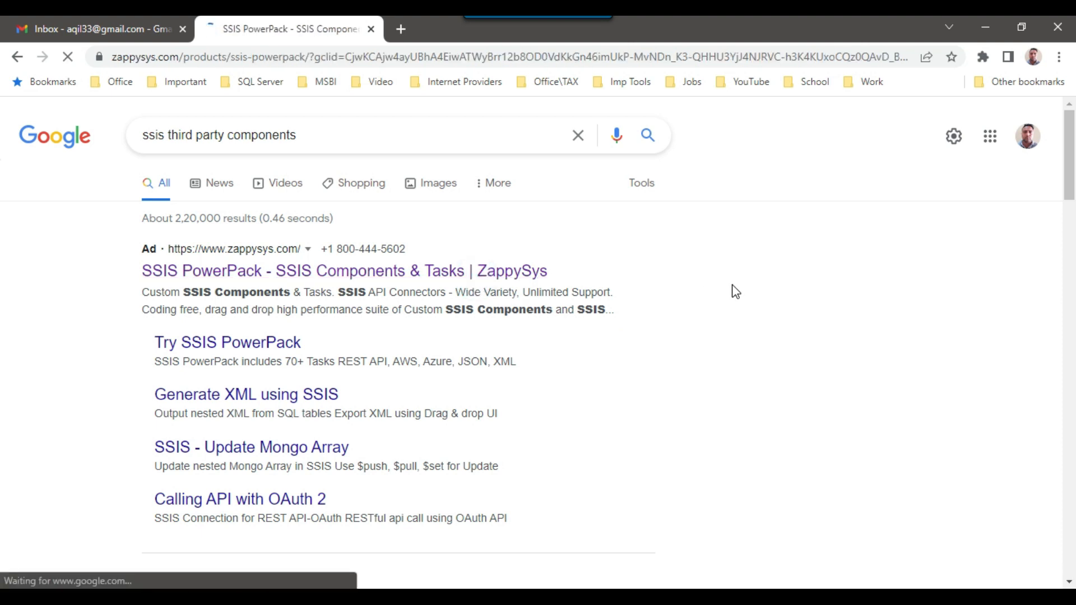
click(344, 270)
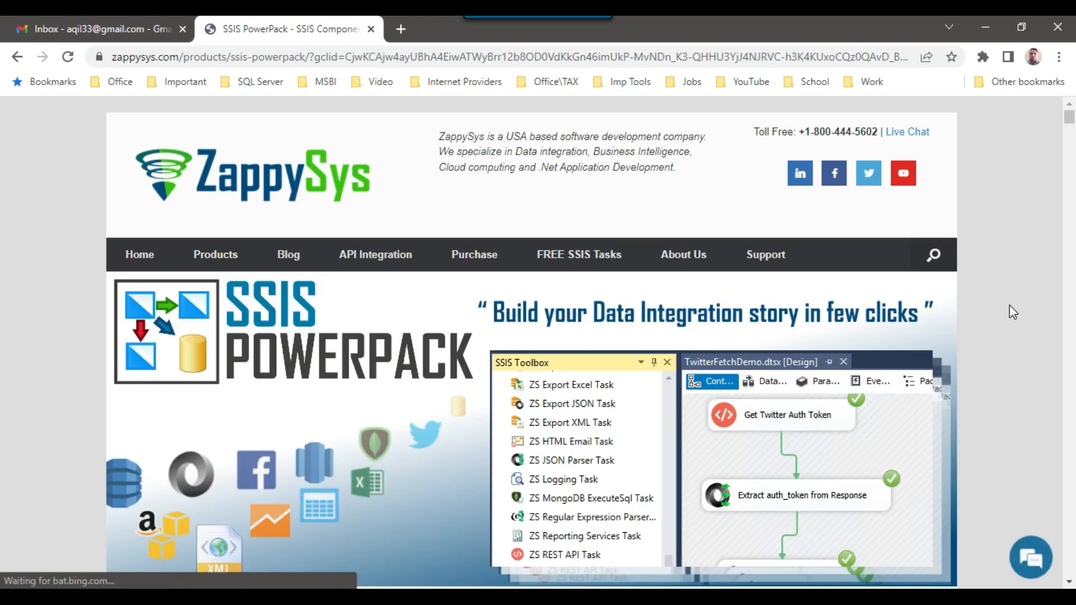
Step: Browse down the PowerPack page through the JSON / API and XML Integration component tables
click(1031, 557)
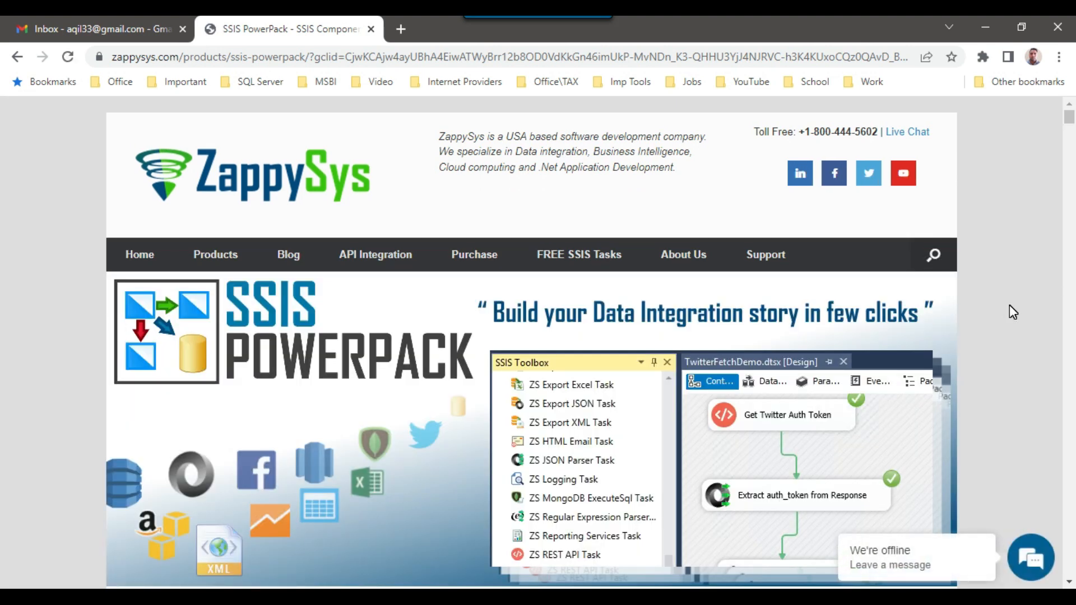
scroll(down, 3)
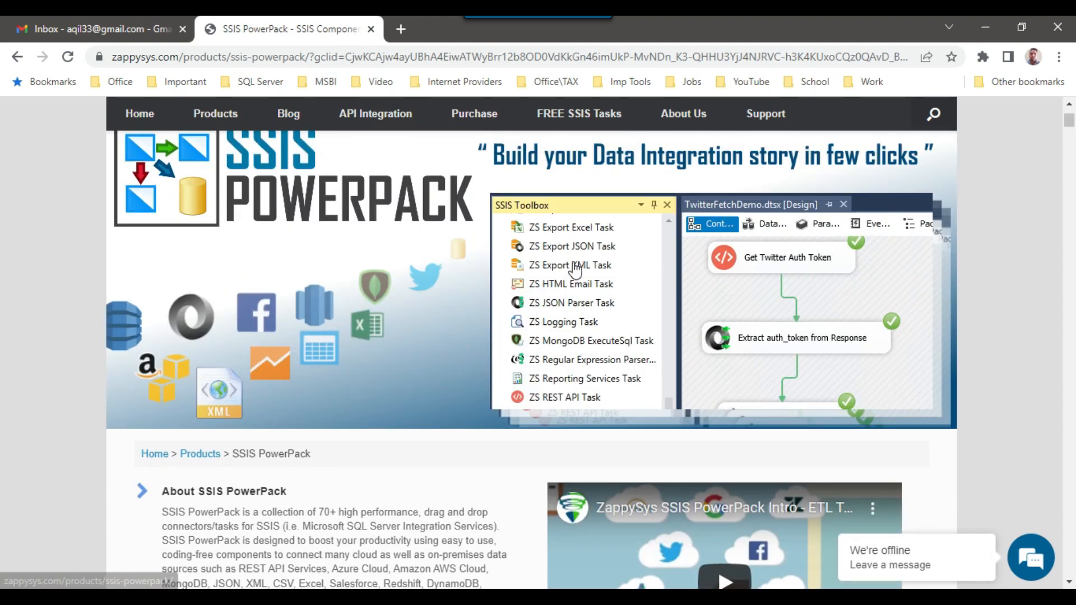
mouse_move(560, 237)
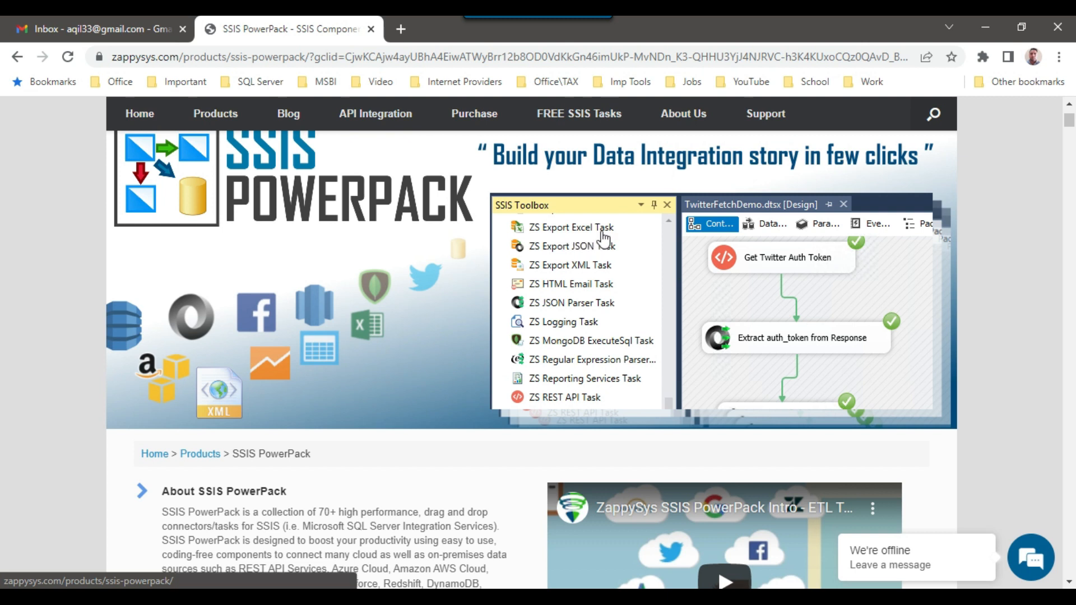
mouse_move(580, 256)
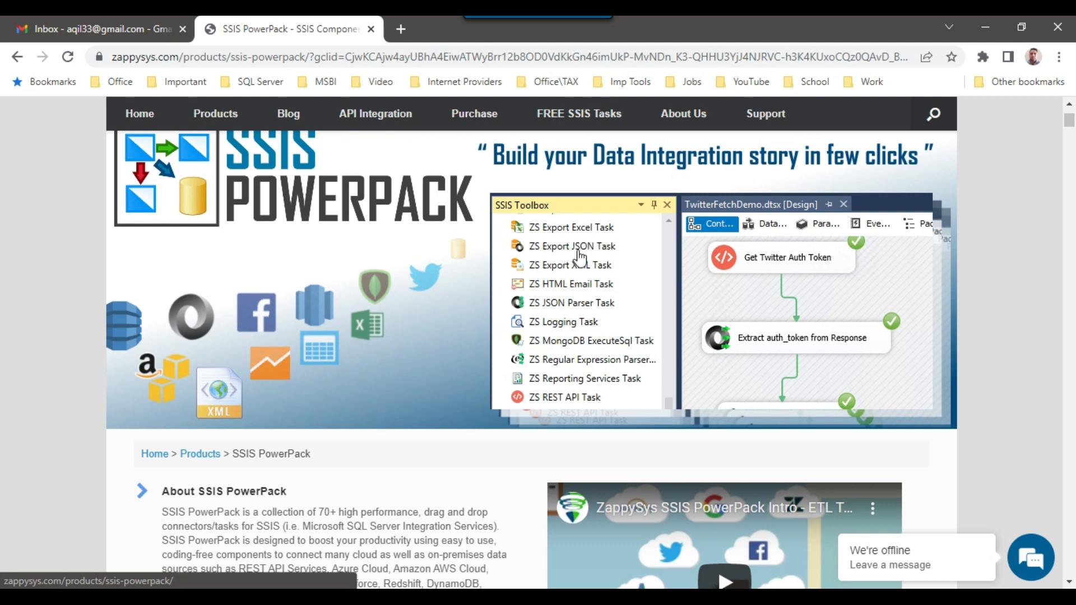
mouse_move(613, 258)
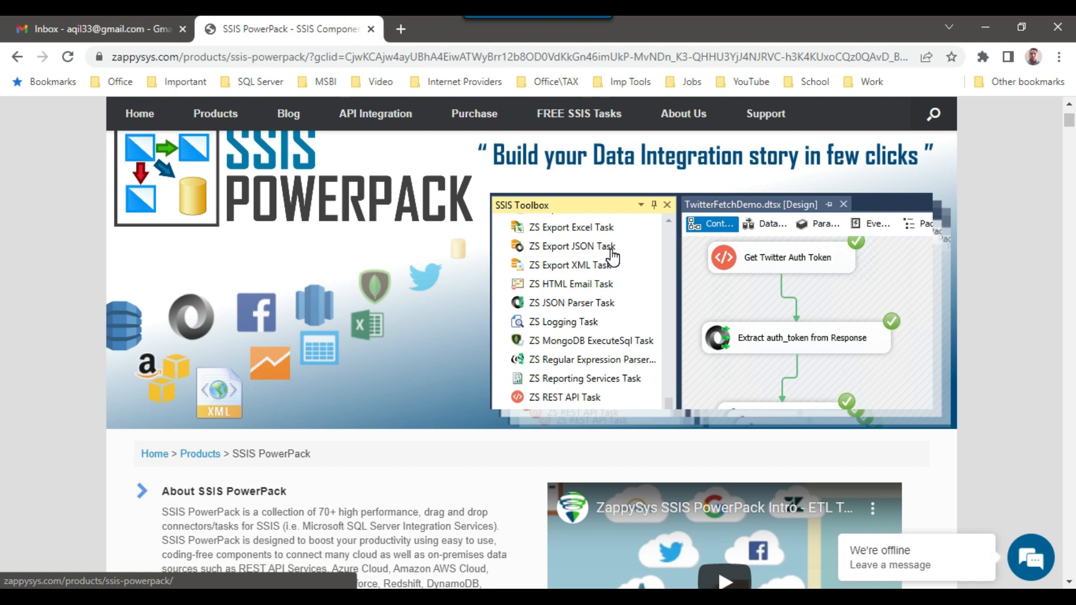
mouse_move(607, 313)
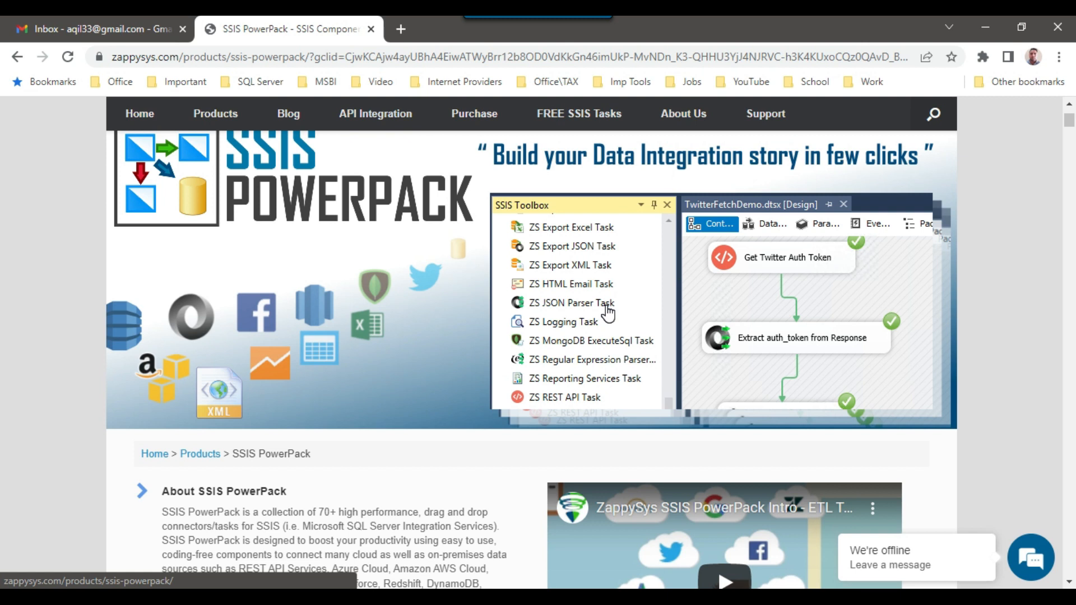
mouse_move(647, 298)
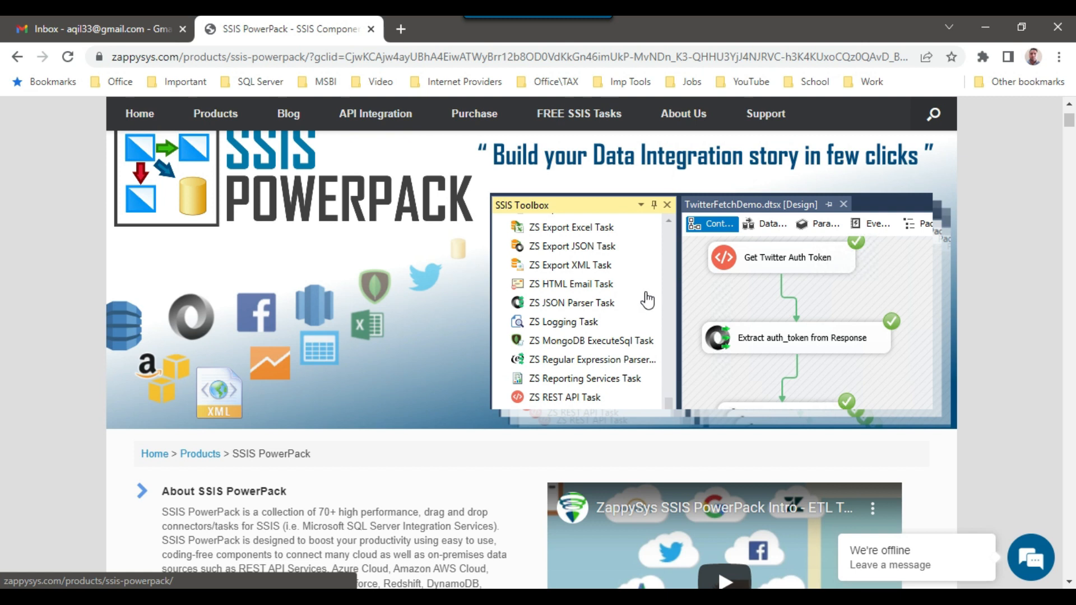
mouse_move(638, 316)
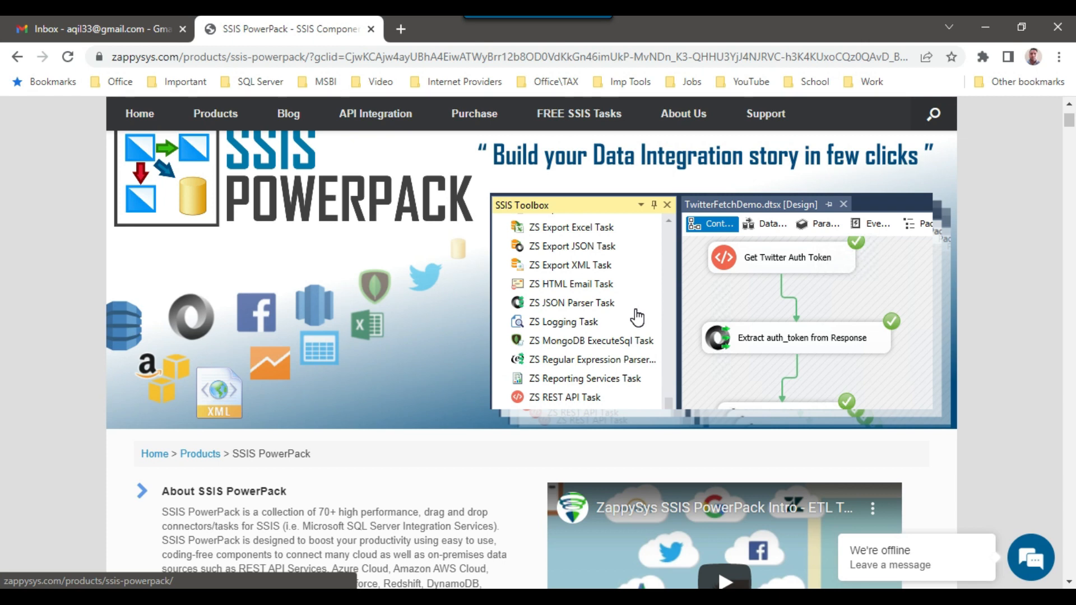
scroll(down, 3)
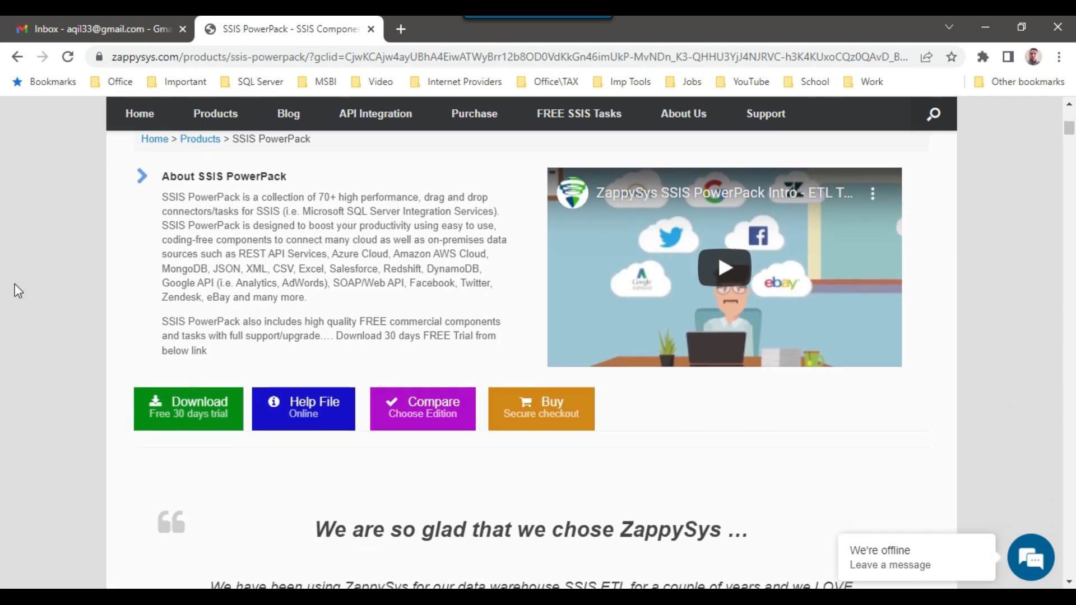
scroll(down, 3)
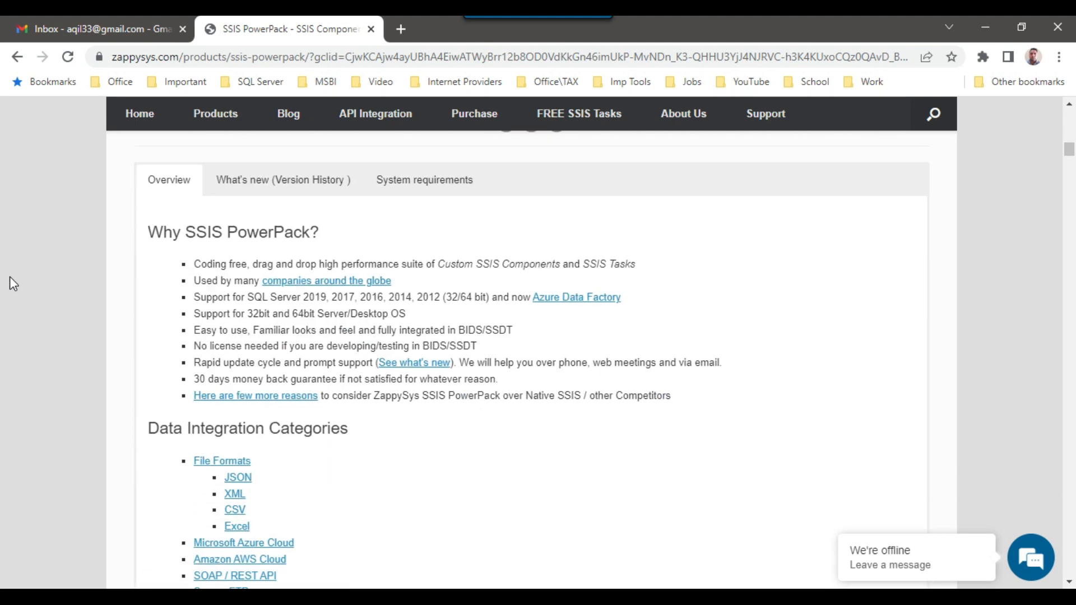
scroll(down, 3)
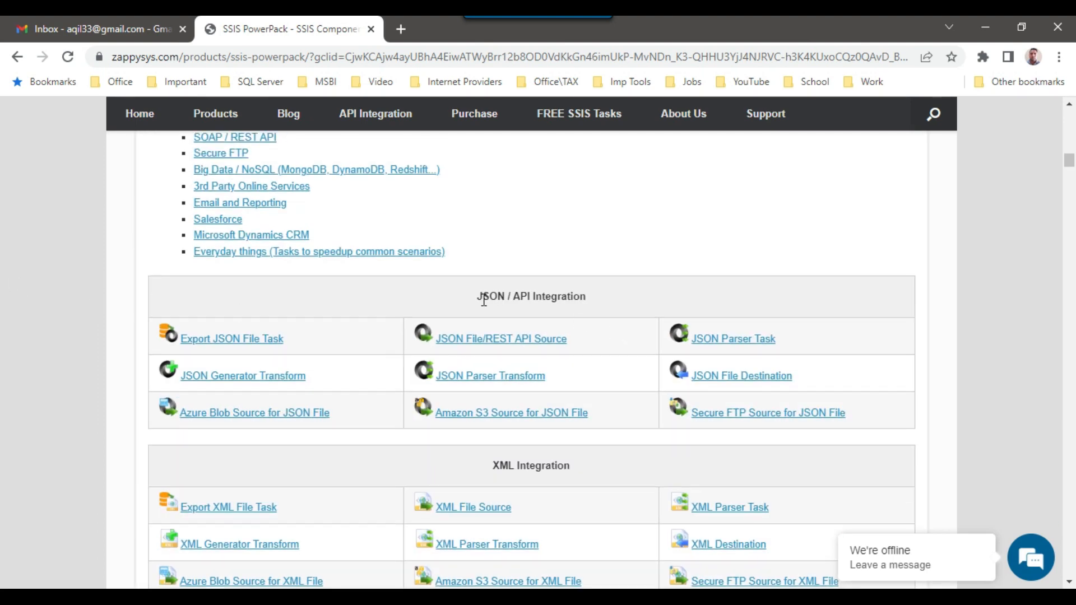
mouse_move(540, 301)
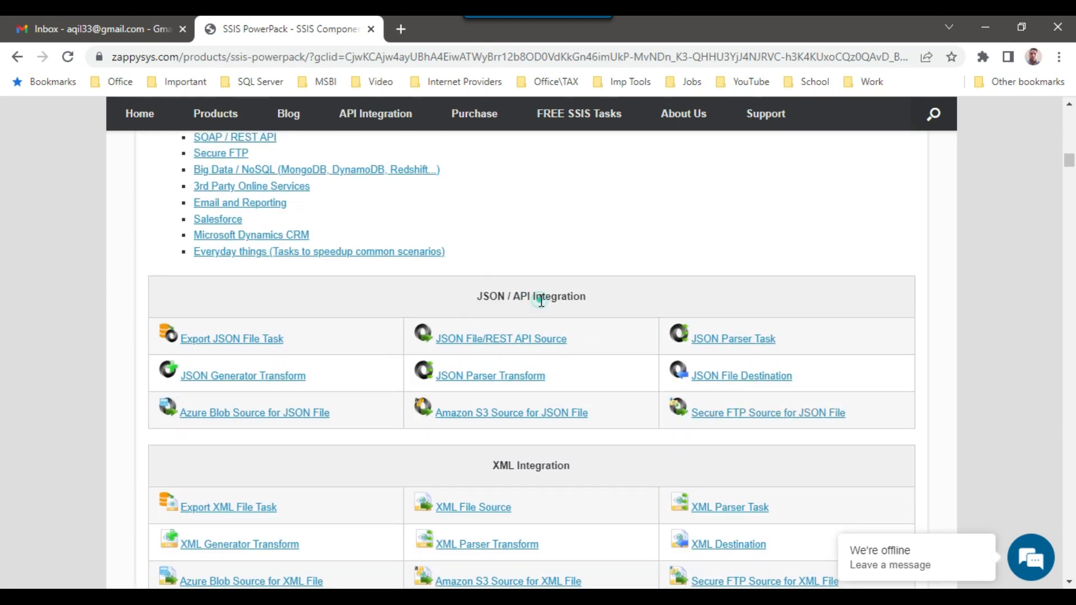
scroll(down, 3)
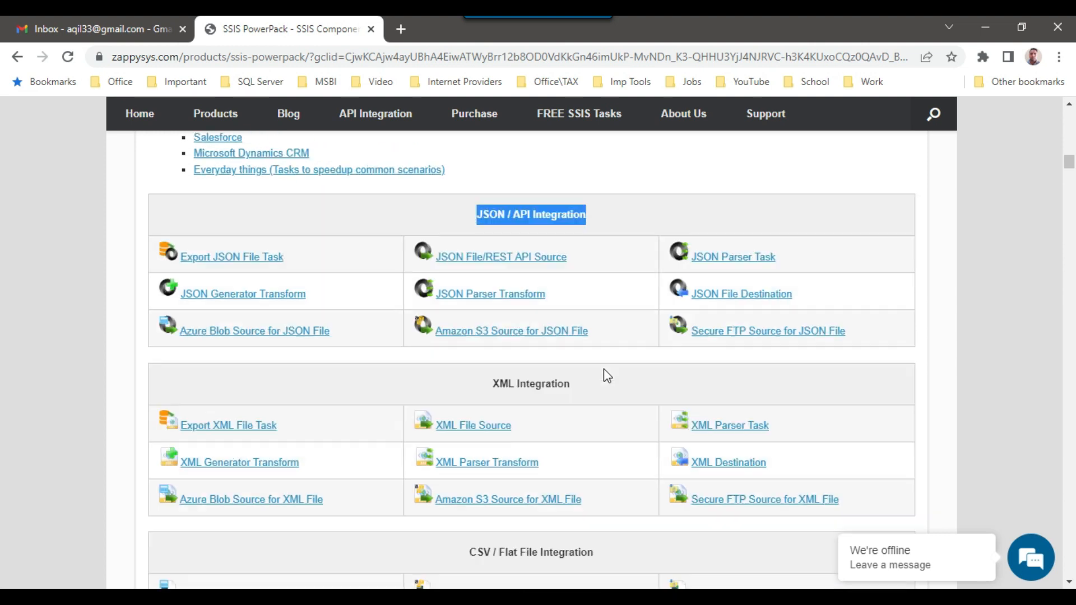
scroll(down, 3)
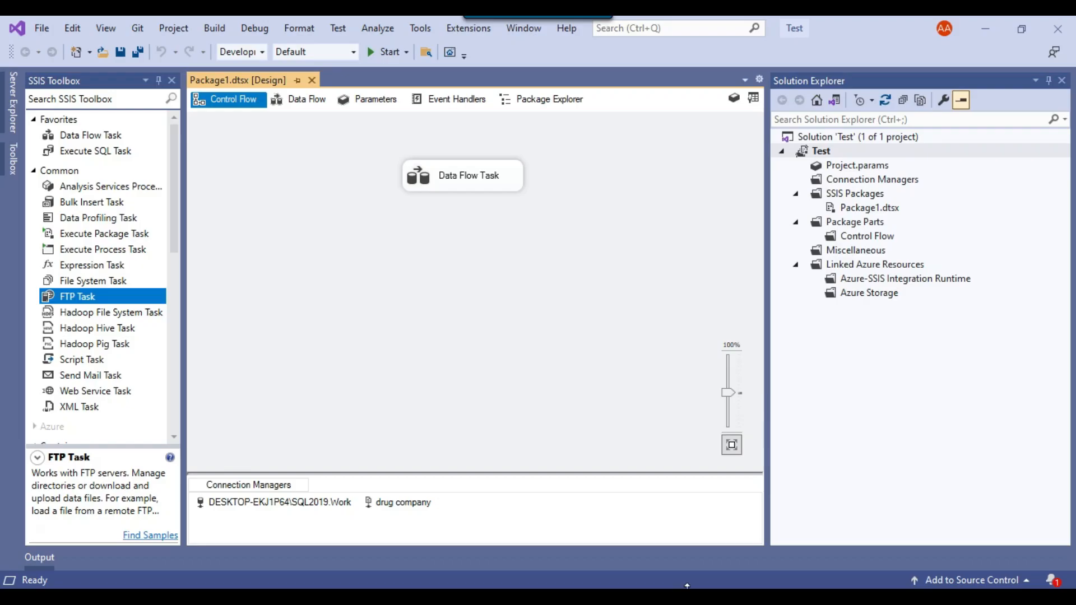
Step: Show the data flow in Visual Studio and read the built-in XML Source description for comparison
click(306, 99)
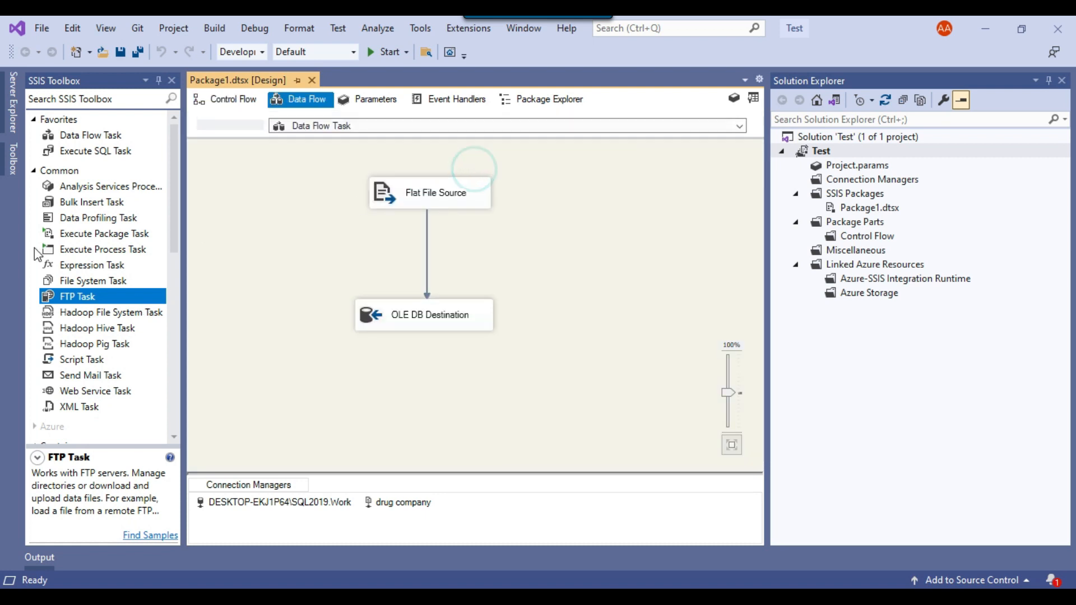
scroll(down, 3)
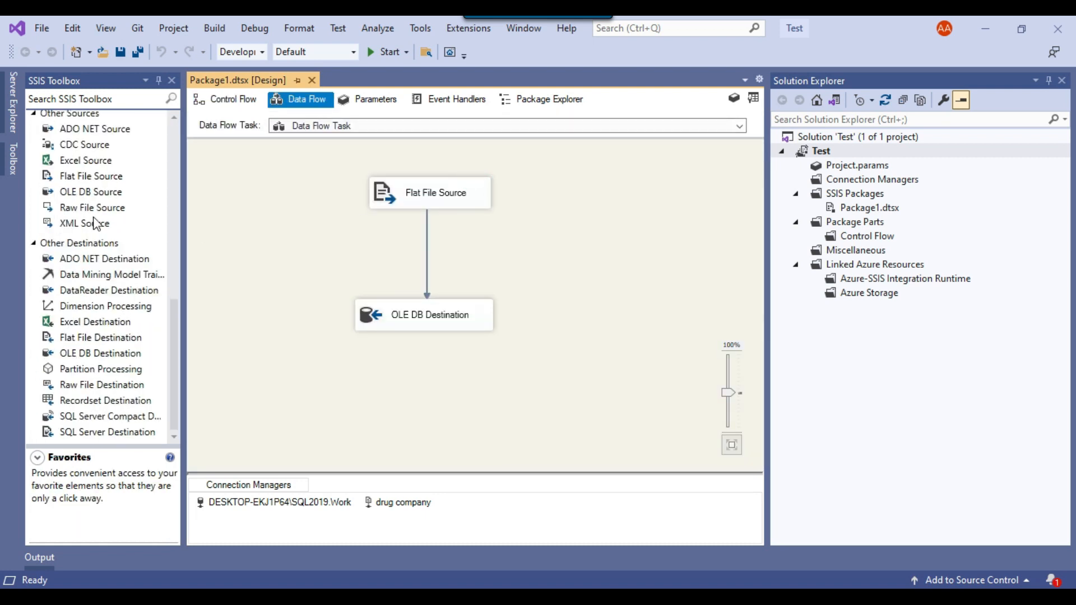
click(84, 223)
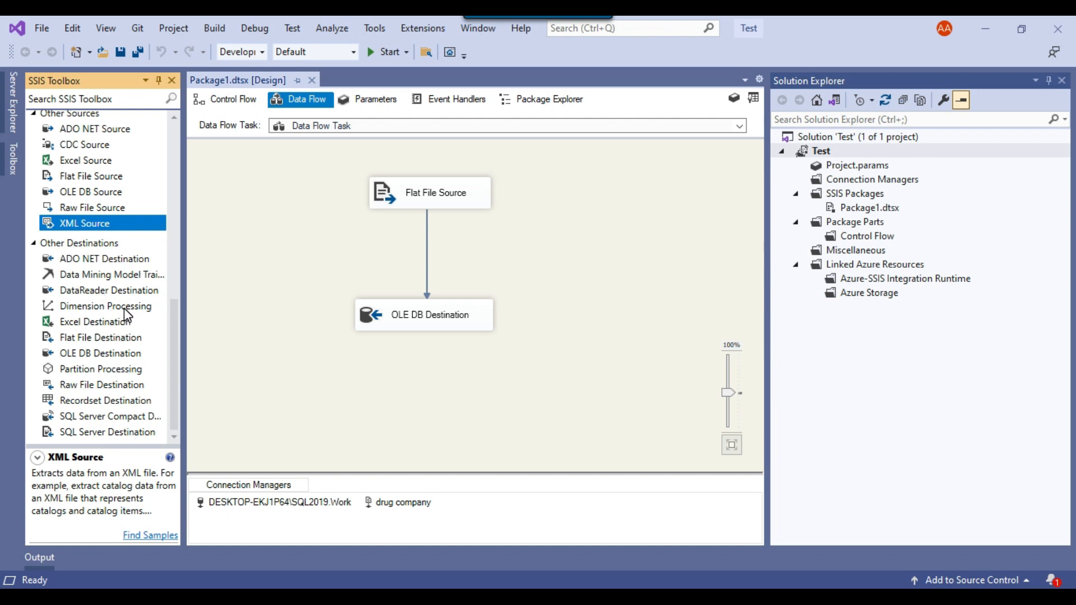
mouse_move(149, 354)
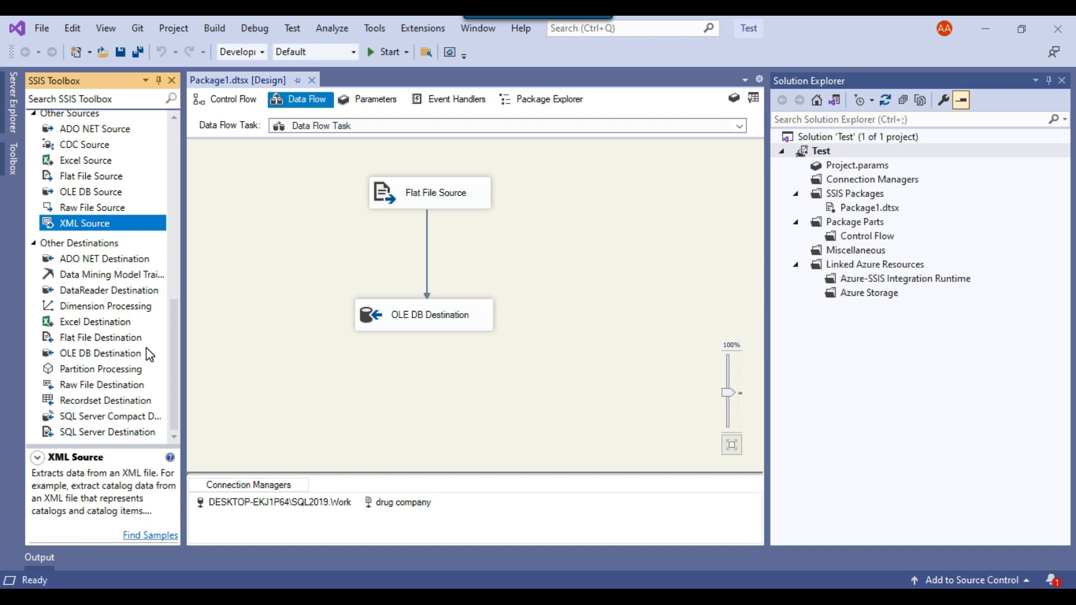
mouse_move(294, 310)
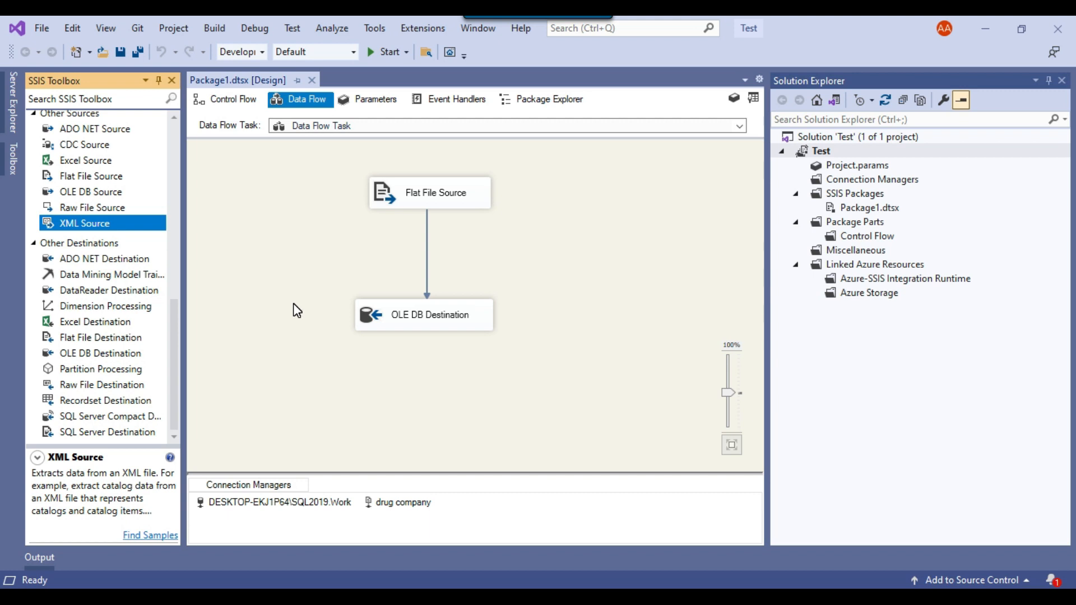
mouse_move(505, 578)
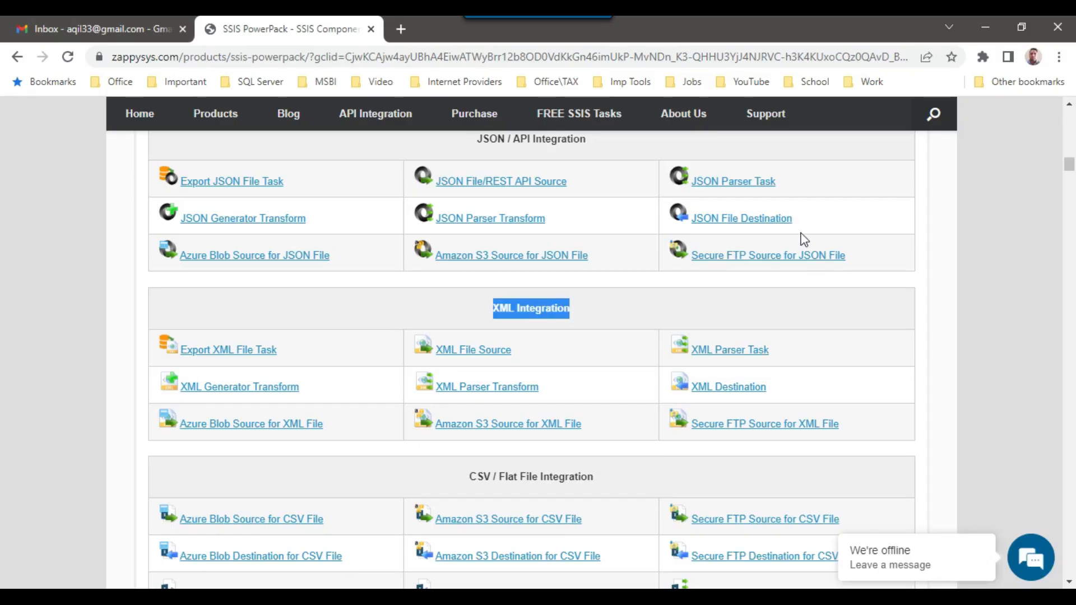
Step: Browse the catalogue through the Excel, Azure, Amazon AWS and REST API groups down to Secure FTP Integration
scroll(down, 3)
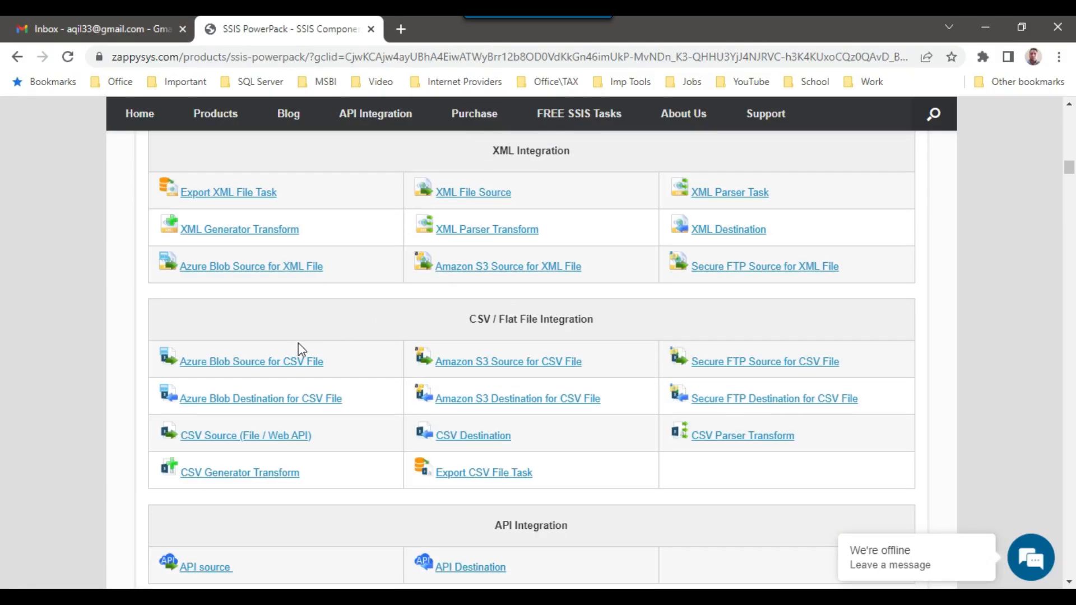
mouse_move(459, 381)
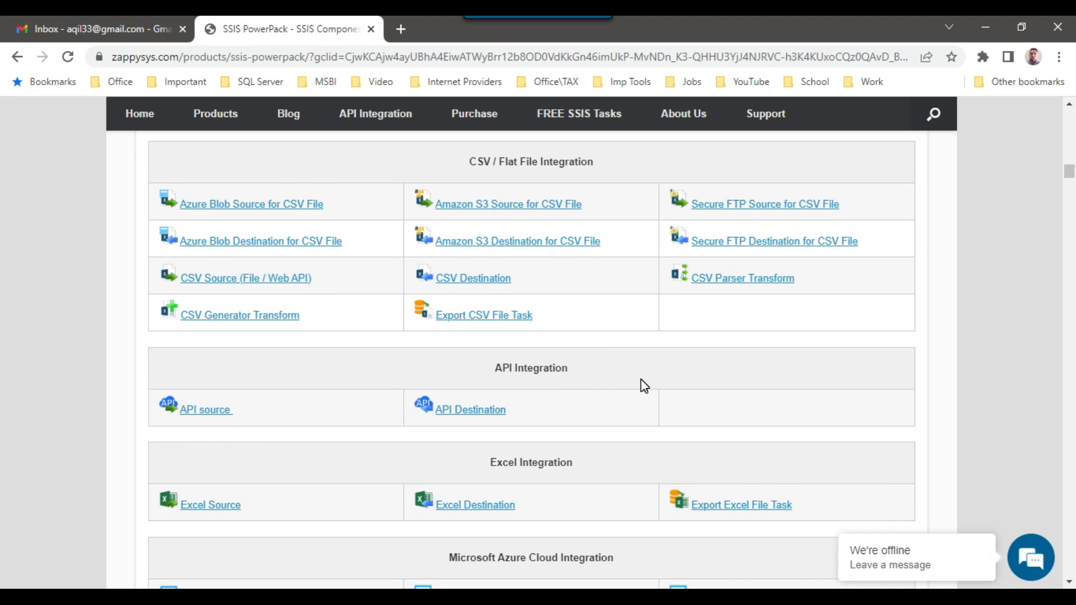
scroll(down, 3)
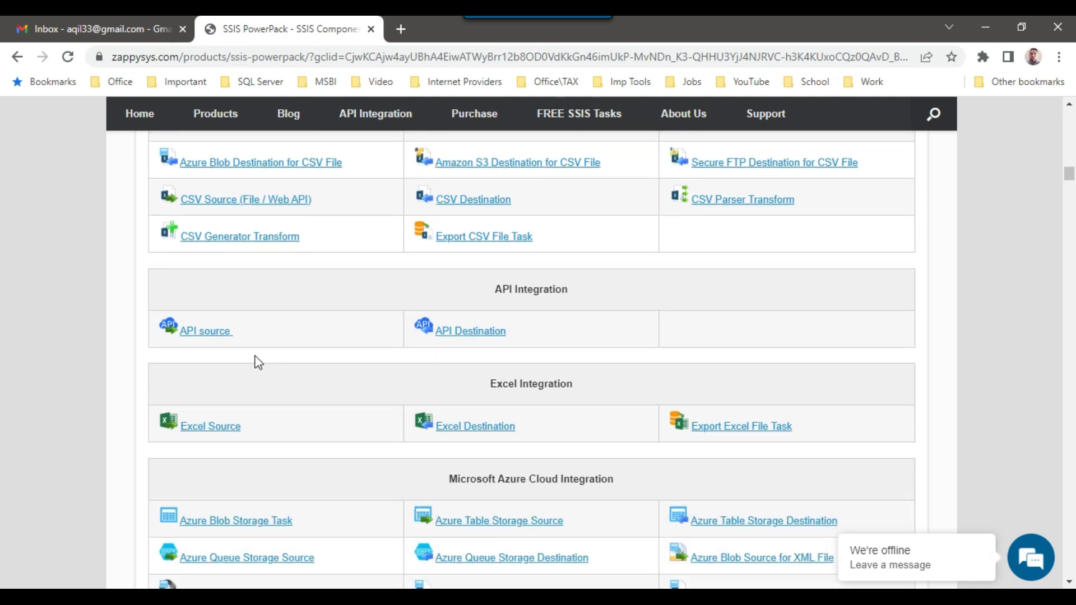
scroll(down, 3)
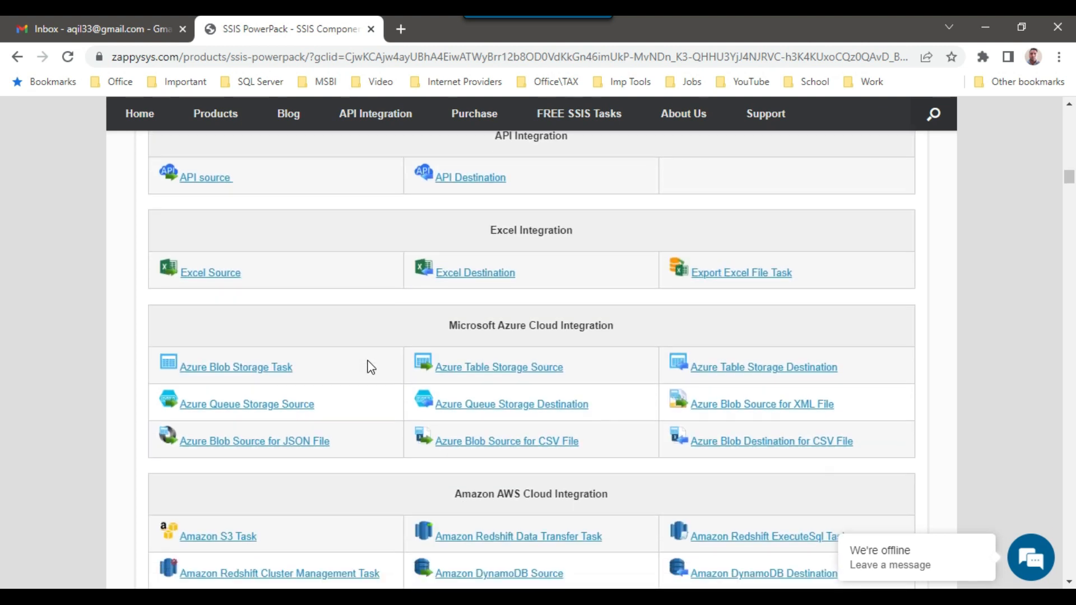
scroll(down, 3)
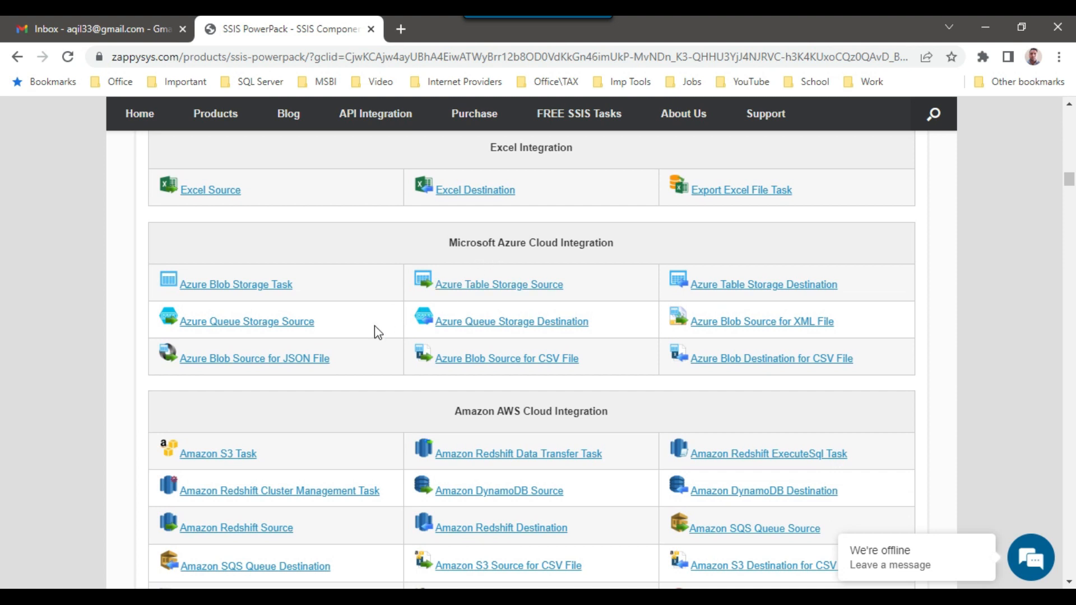
mouse_move(261, 300)
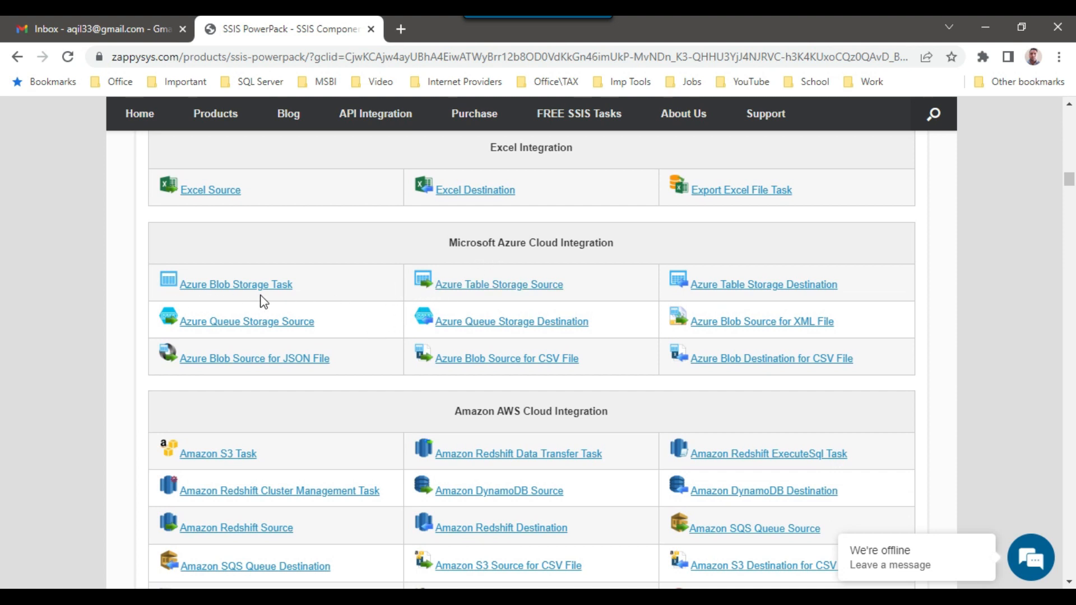
scroll(down, 3)
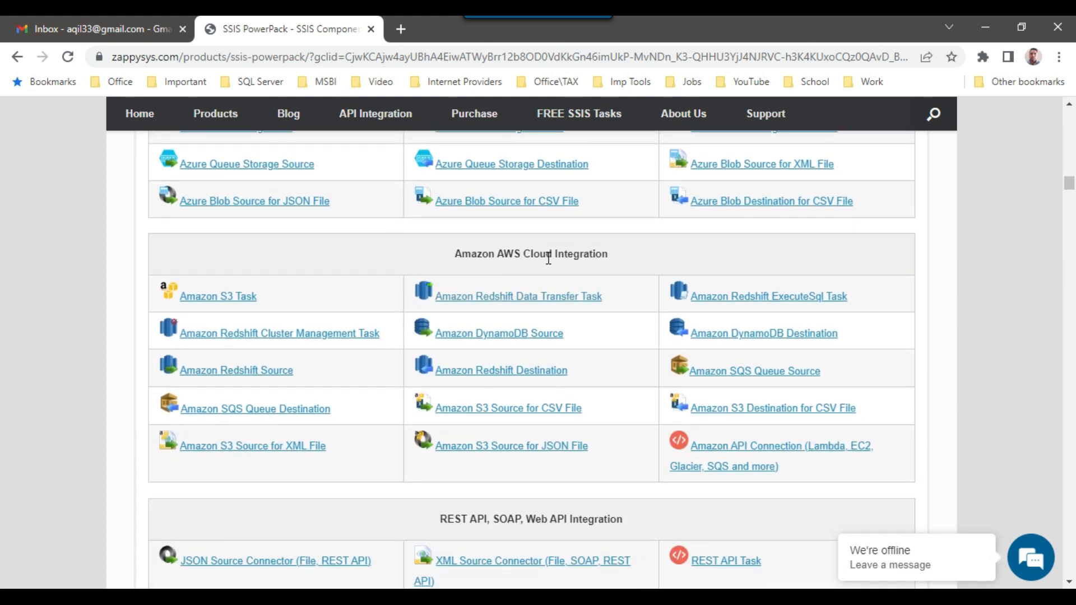
scroll(down, 3)
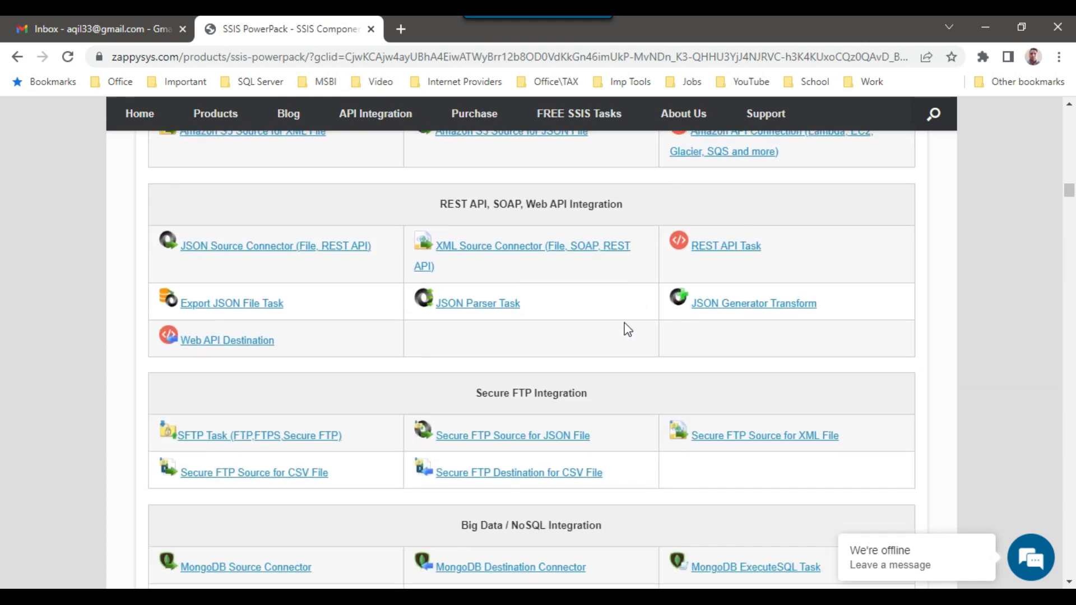
scroll(down, 3)
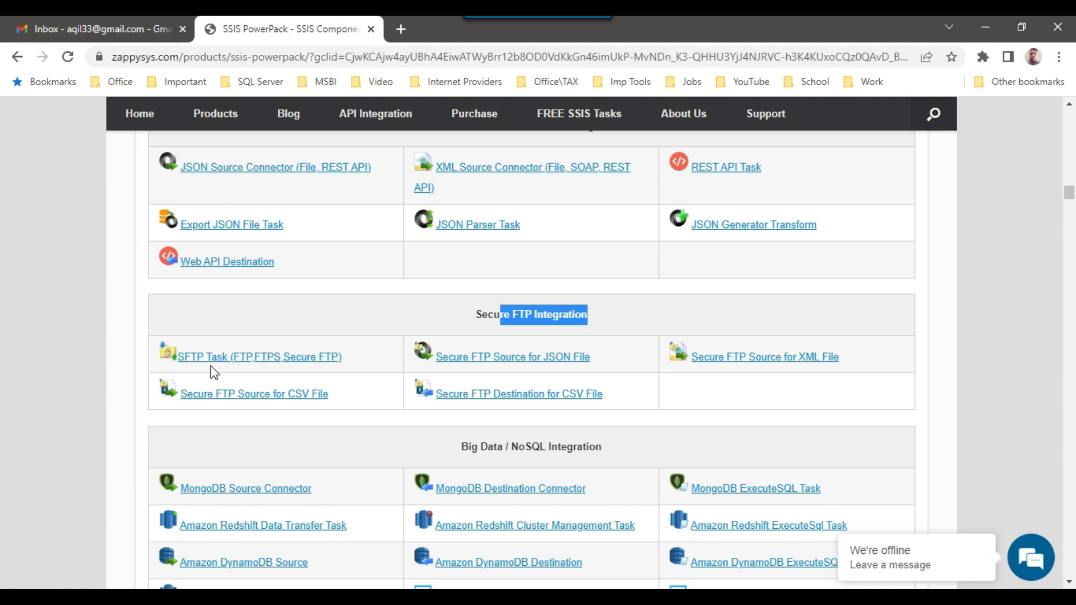
scroll(down, 3)
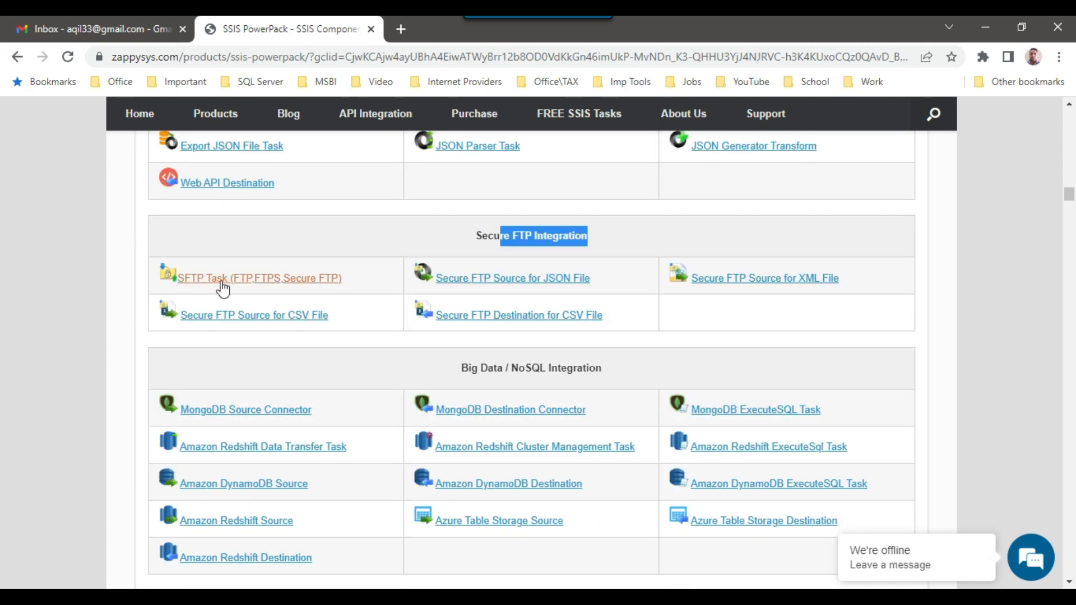
Step: Highlight the Big Data / NoSQL Integration and Salesforce Connectivity headings while reading their groups
scroll(down, 3)
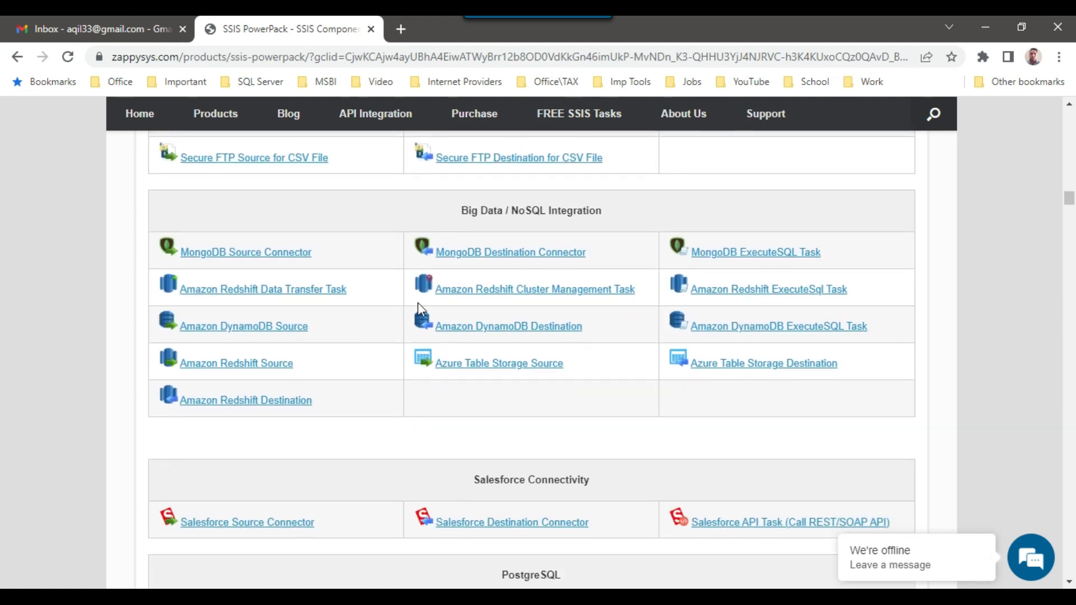
double_click(505, 211)
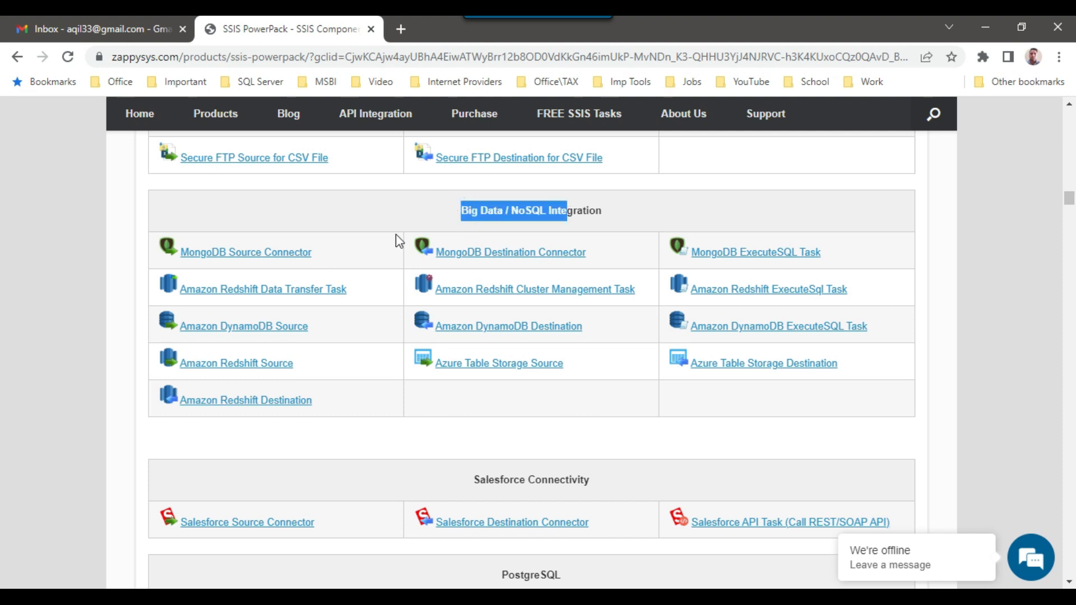
mouse_move(244, 326)
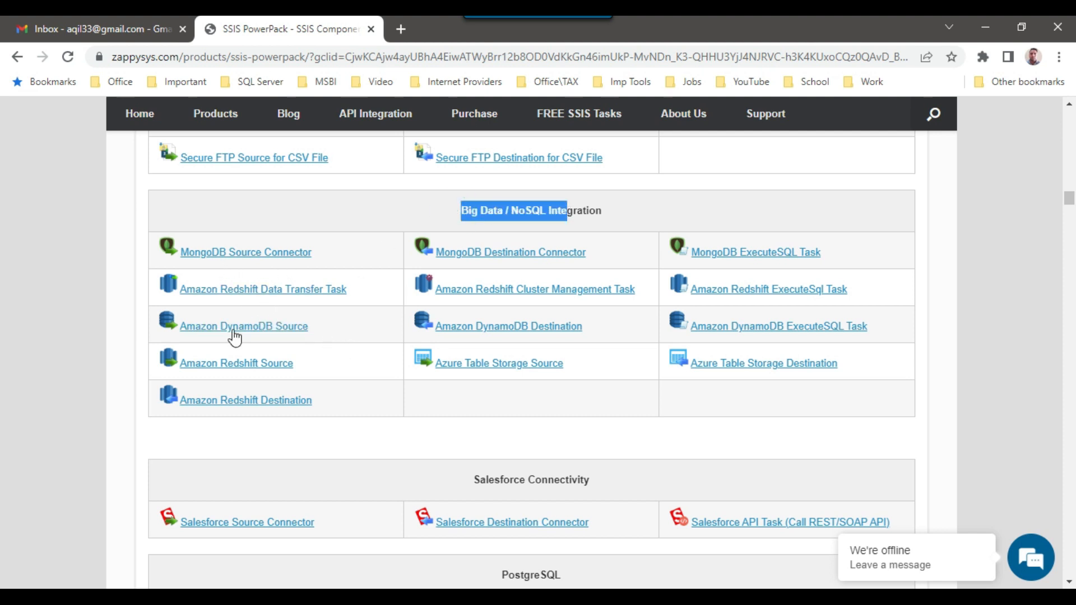
scroll(down, 3)
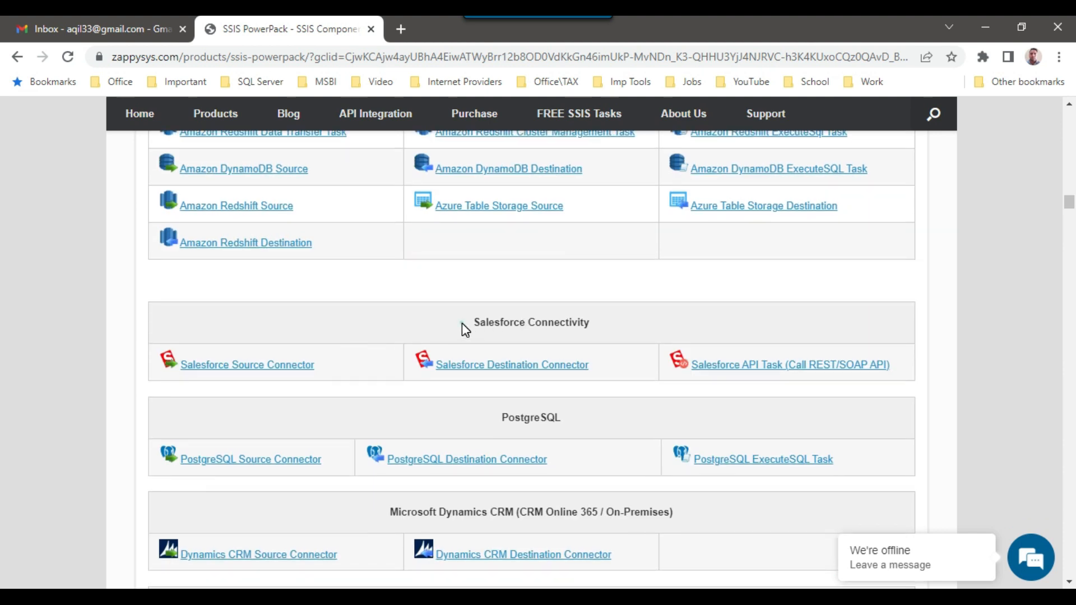
double_click(530, 323)
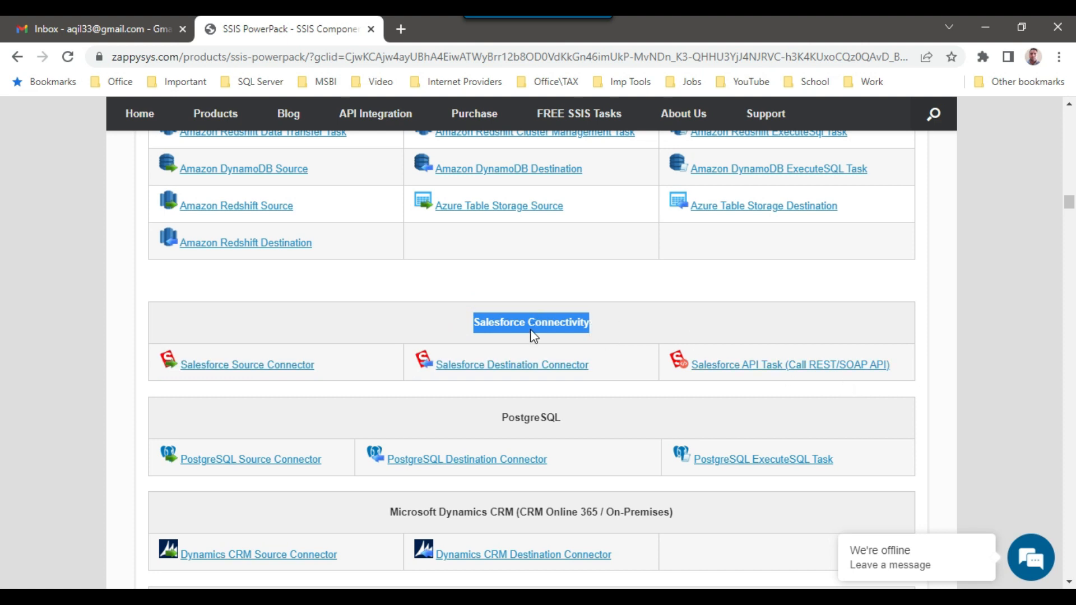
Step: Continue down past PostgreSQL and Dynamics CRM to the 3rd Party Online Services API integrations
scroll(down, 3)
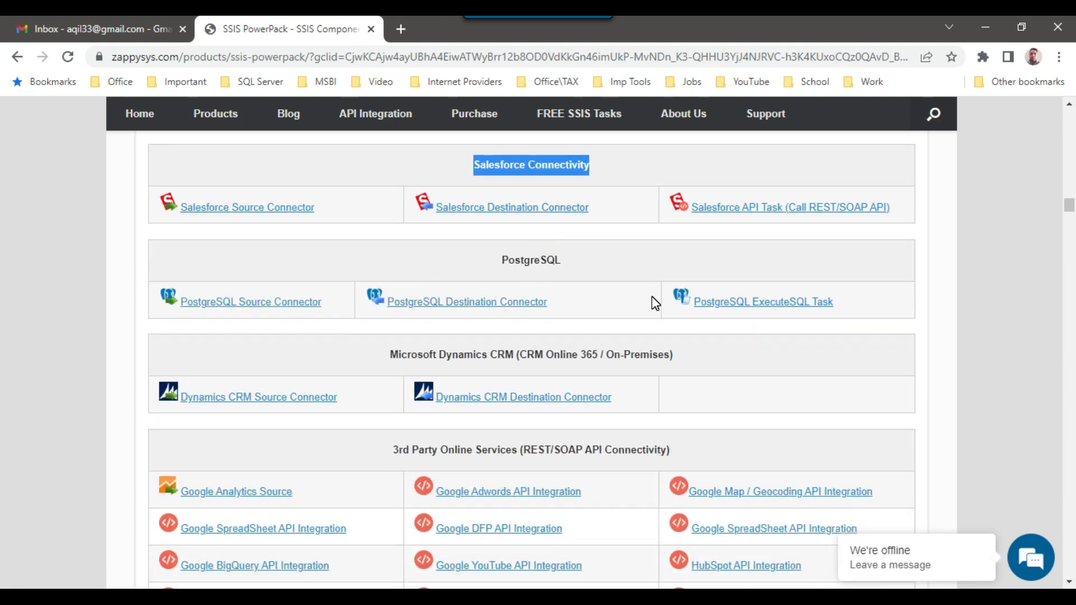
scroll(down, 3)
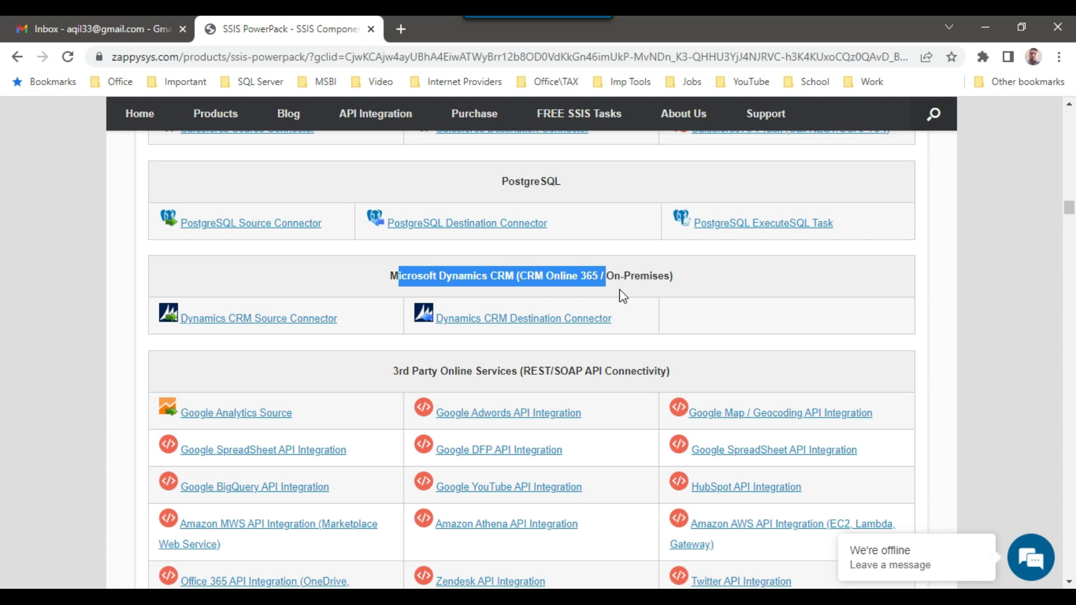
scroll(down, 3)
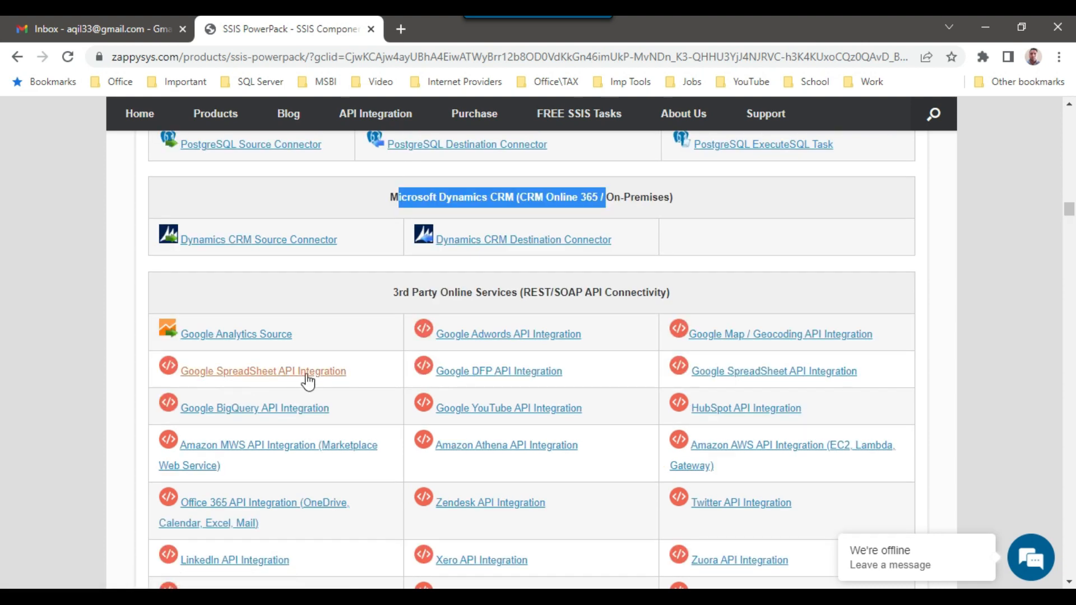
scroll(down, 3)
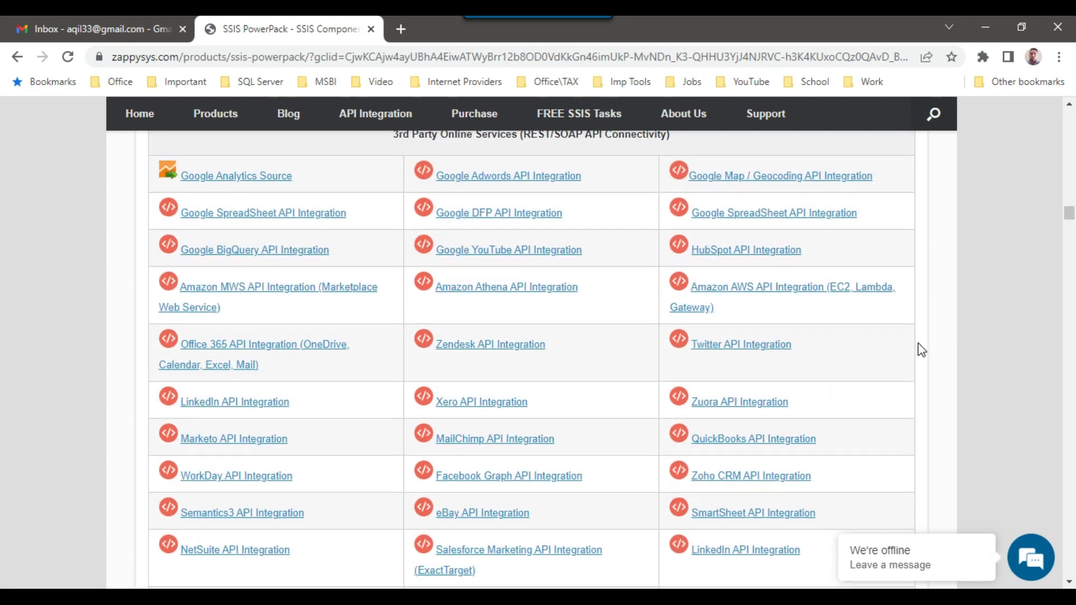
scroll(down, 3)
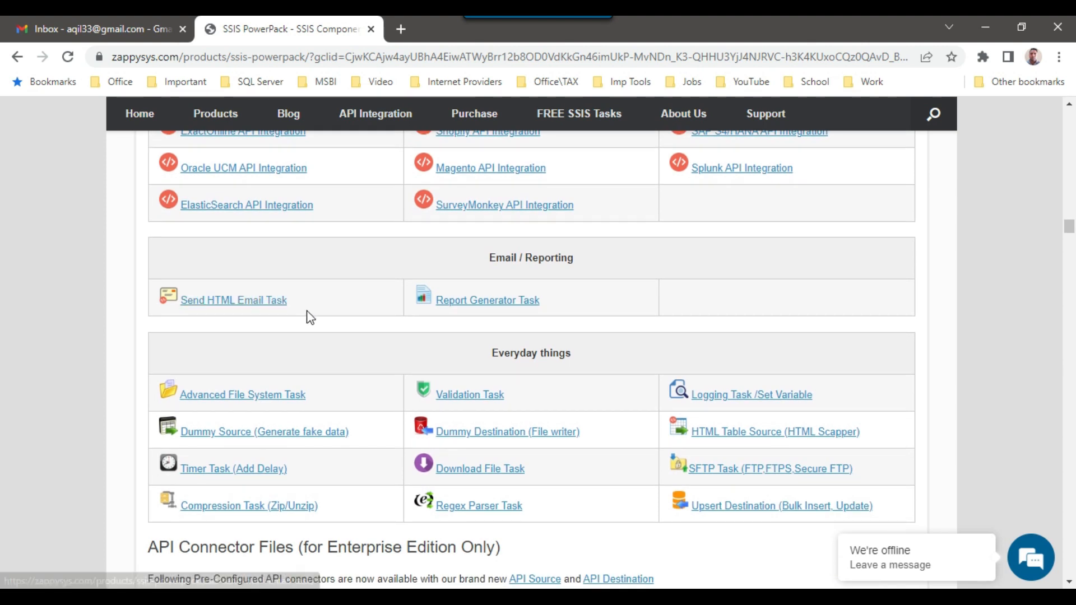
mouse_move(314, 317)
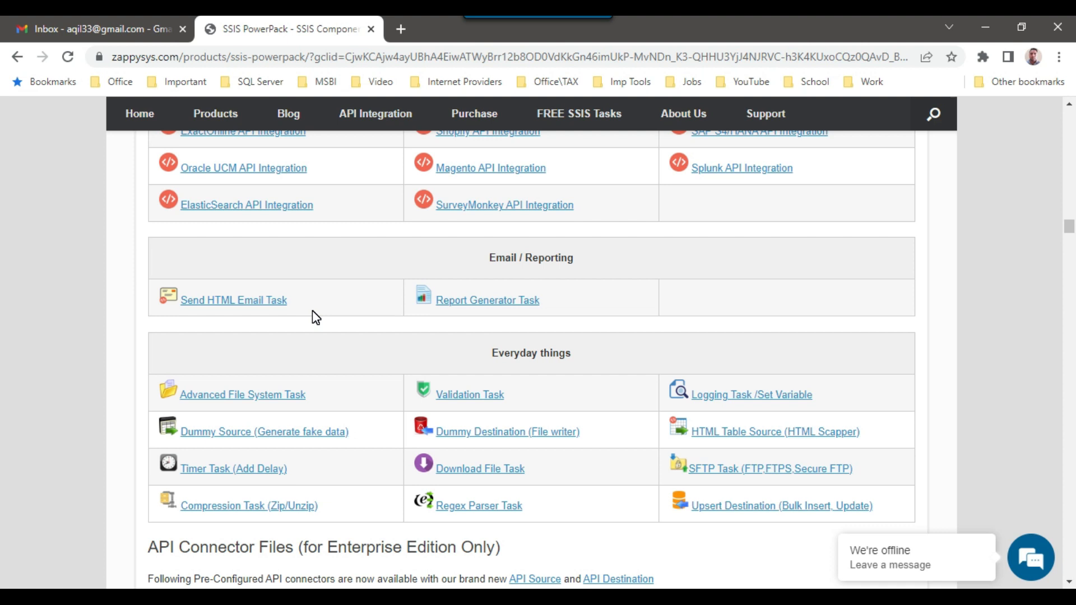
Step: Browse past Email / Reporting and Everyday things to the API Connector Files (Enterprise Edition) gallery
scroll(down, 3)
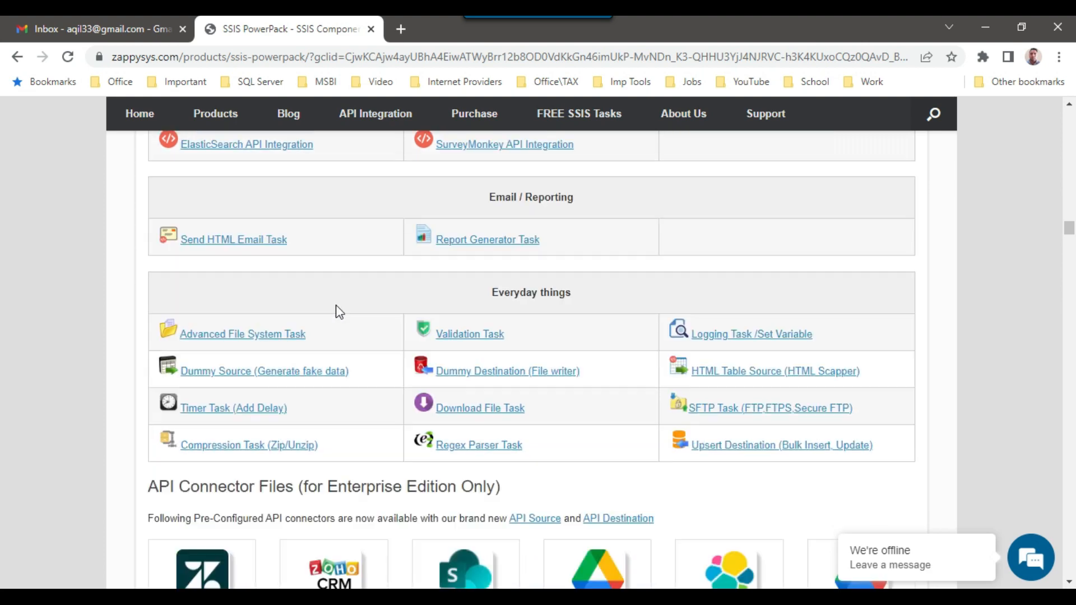
scroll(down, 3)
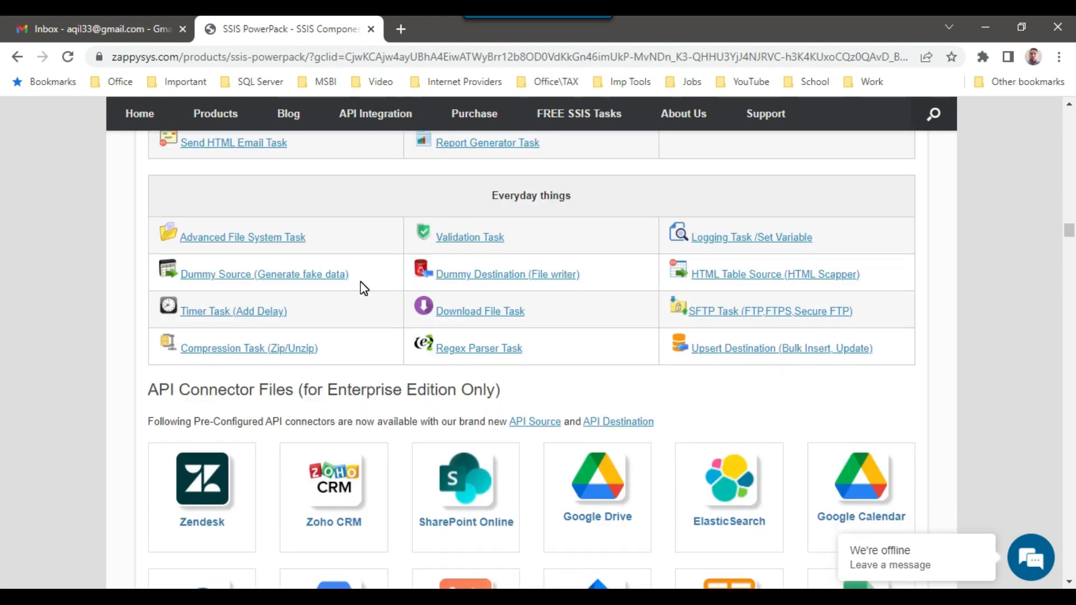
scroll(down, 3)
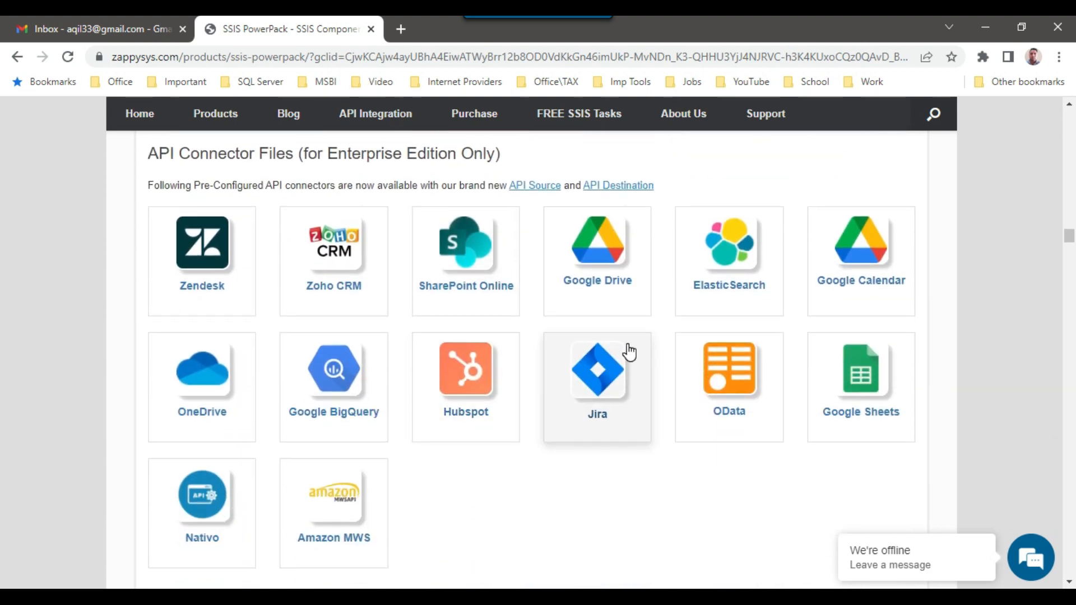
mouse_move(647, 510)
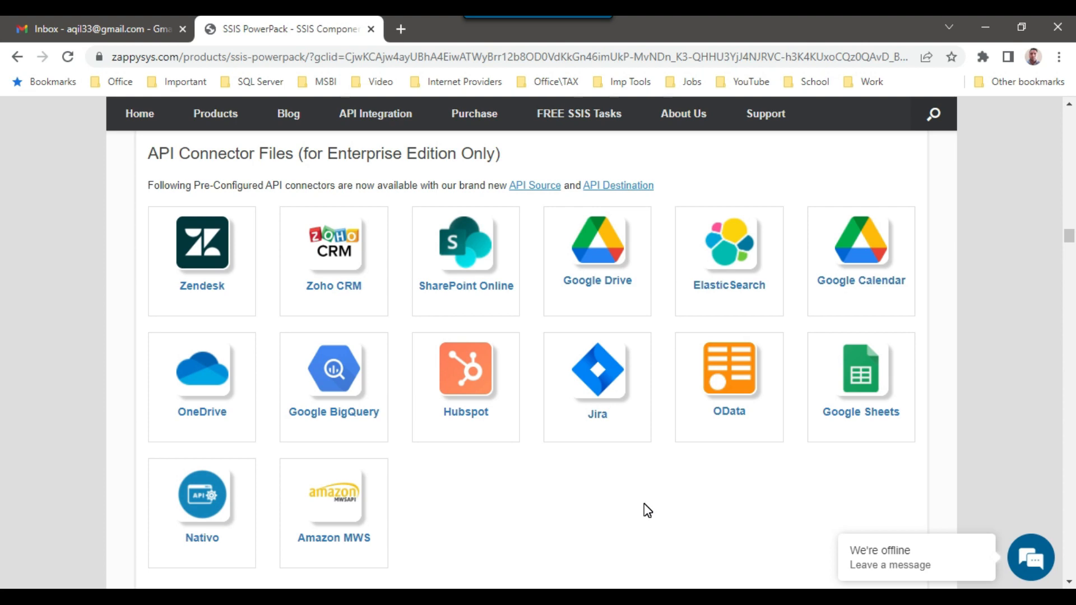
Step: Move back up the catalogue to the Secure FTP Integration and Big Data / NoSQL groups
scroll(down, 3)
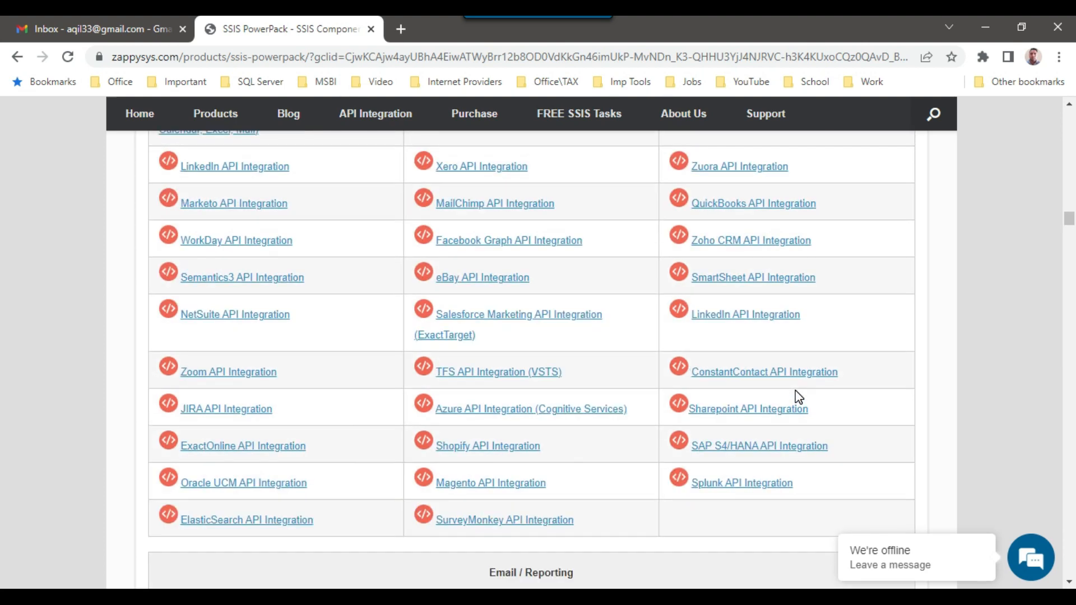
scroll(up, 3)
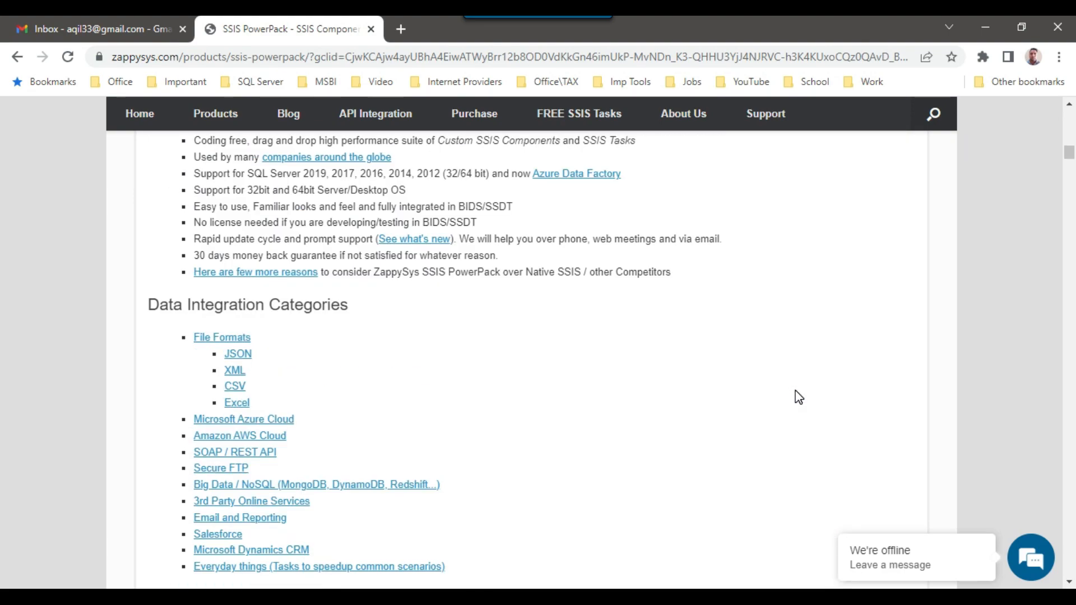
scroll(down, 3)
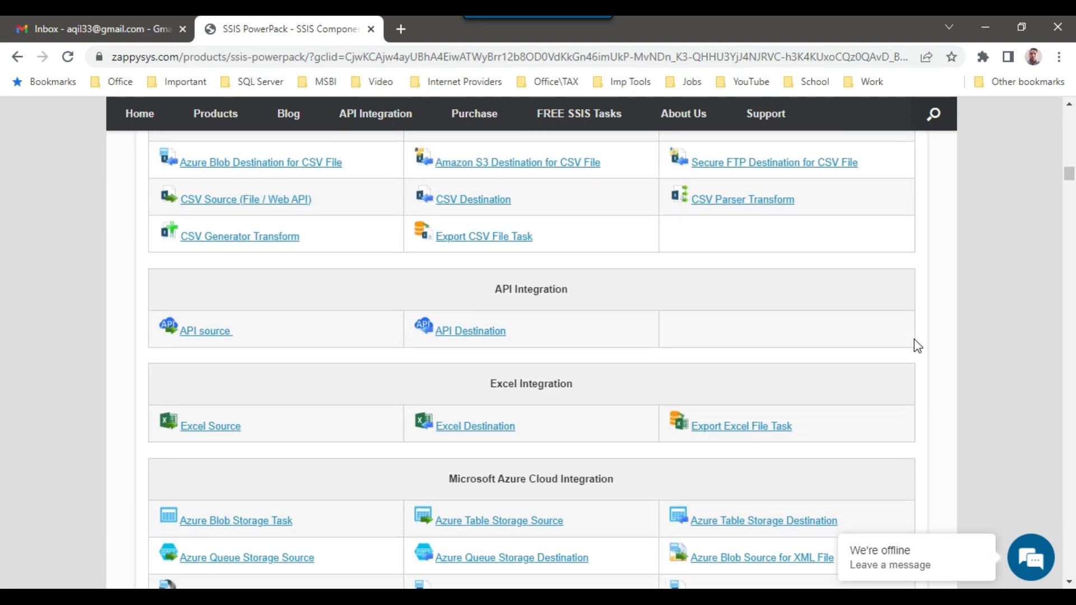
scroll(down, 3)
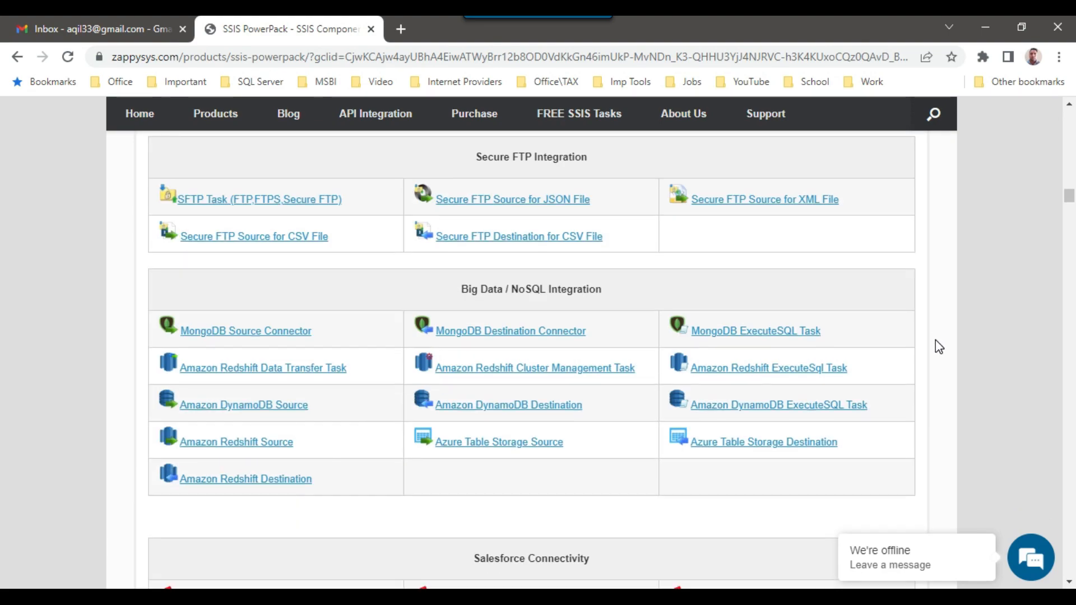